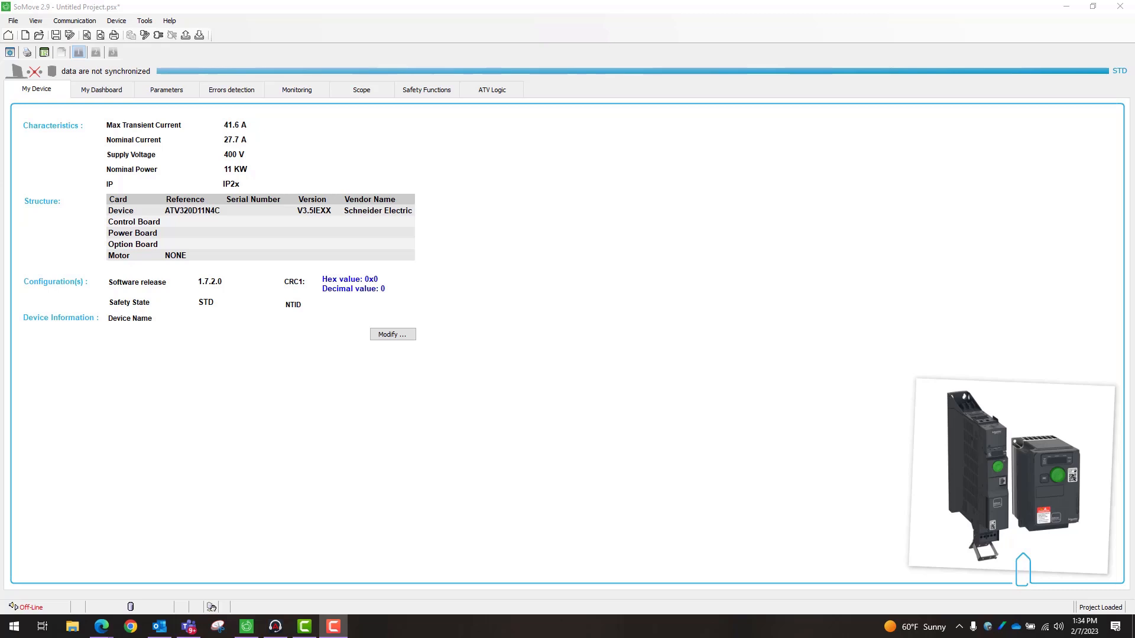
{"action": "mouse_move", "coordinate": [985, 532]}
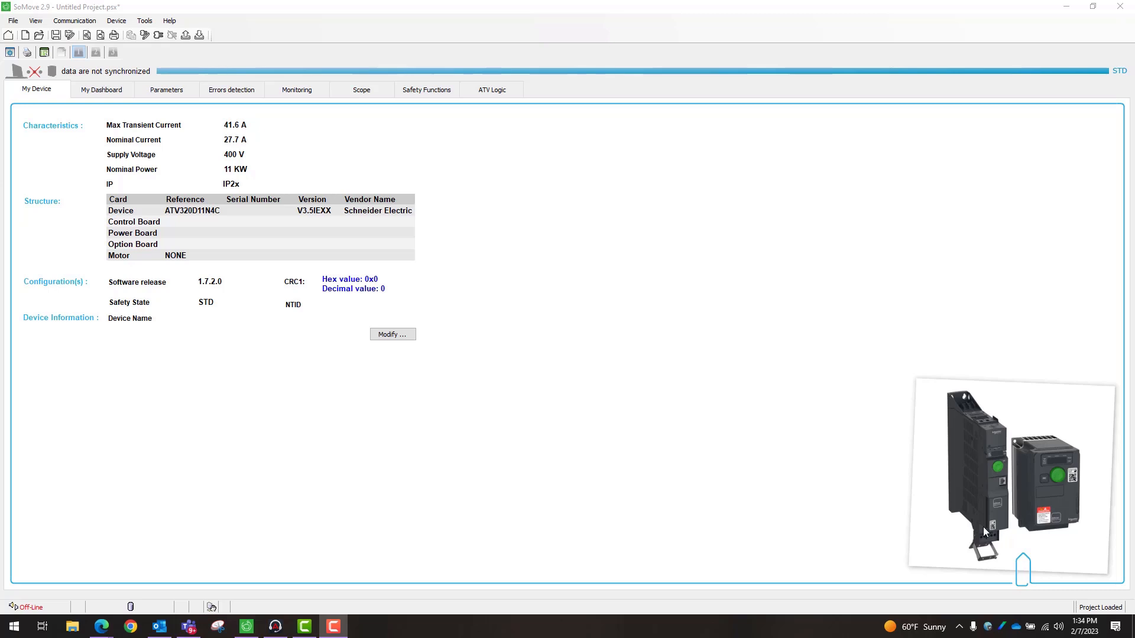
Step: Show the ATV320 drive's parameter tree with the Command group
{"action": "left_click", "coordinate": [165, 88]}
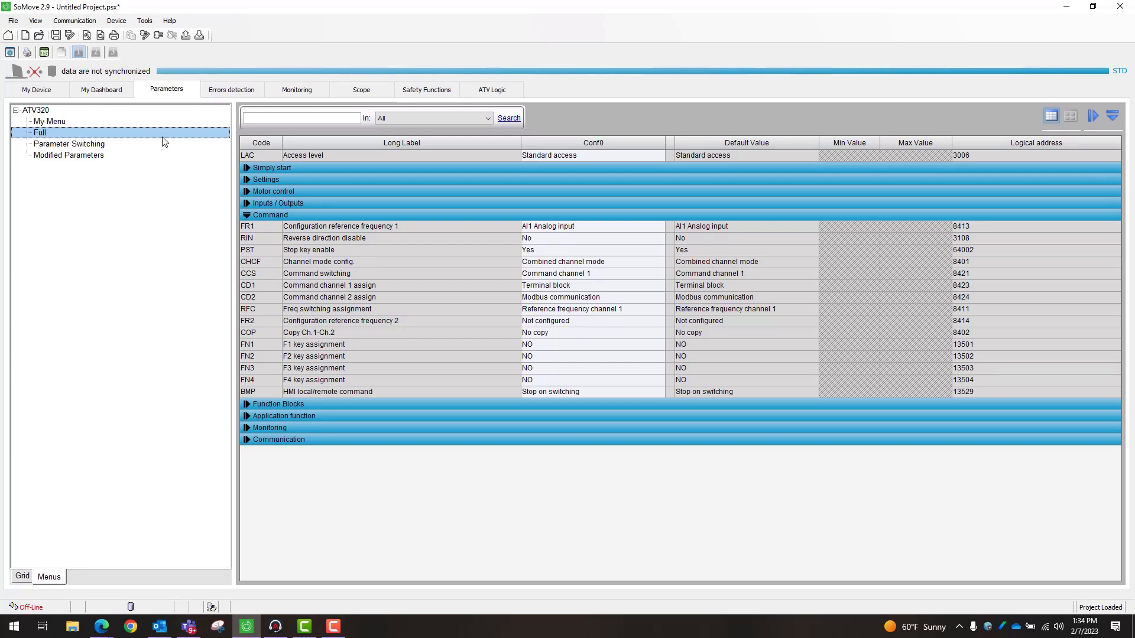
{"action": "mouse_move", "coordinate": [212, 204]}
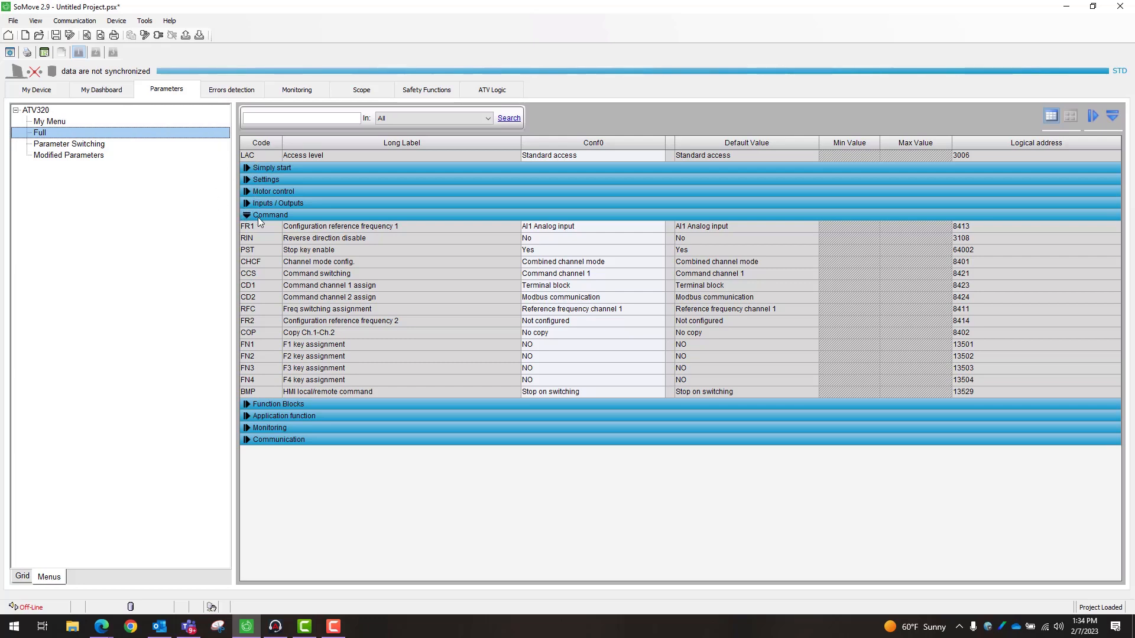
{"action": "mouse_move", "coordinate": [277, 221]}
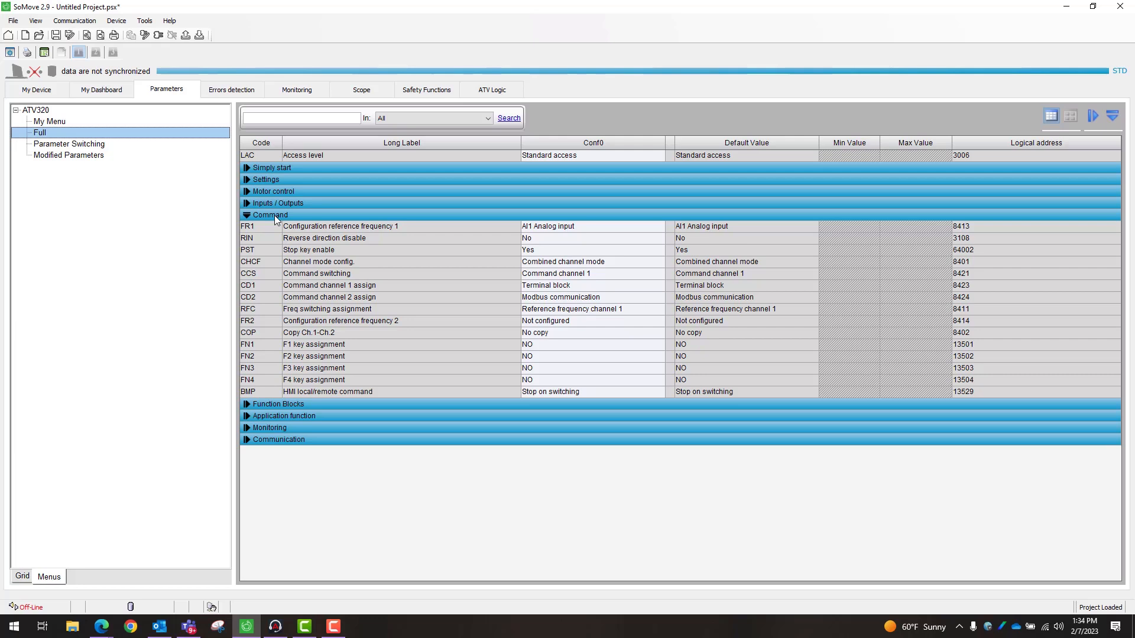
{"action": "mouse_move", "coordinate": [457, 304]}
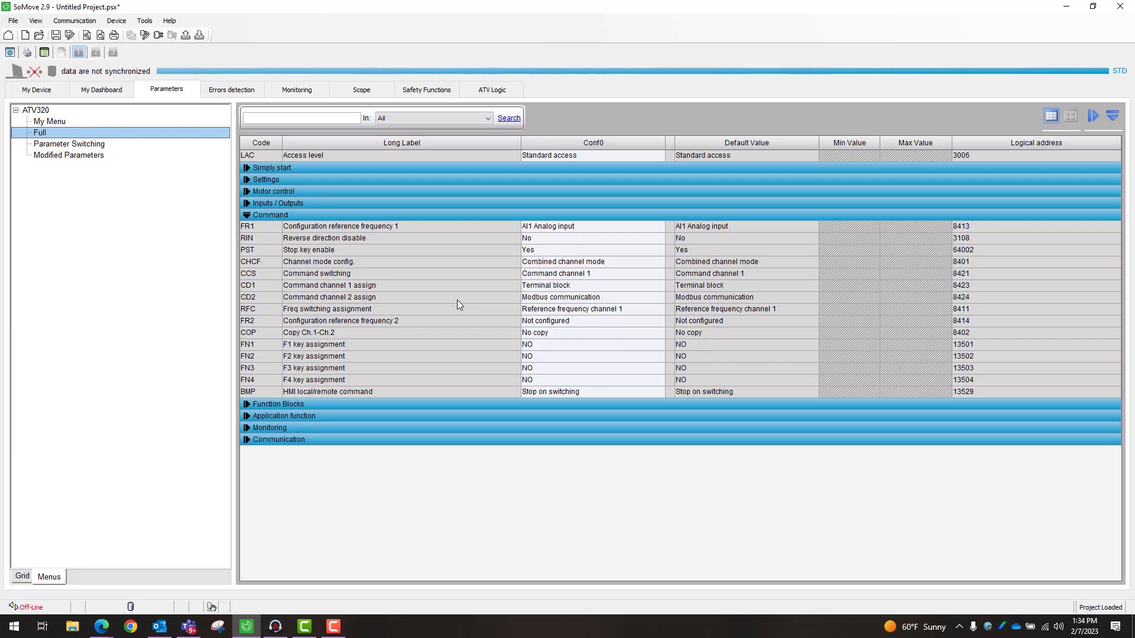
{"action": "mouse_move", "coordinate": [477, 343]}
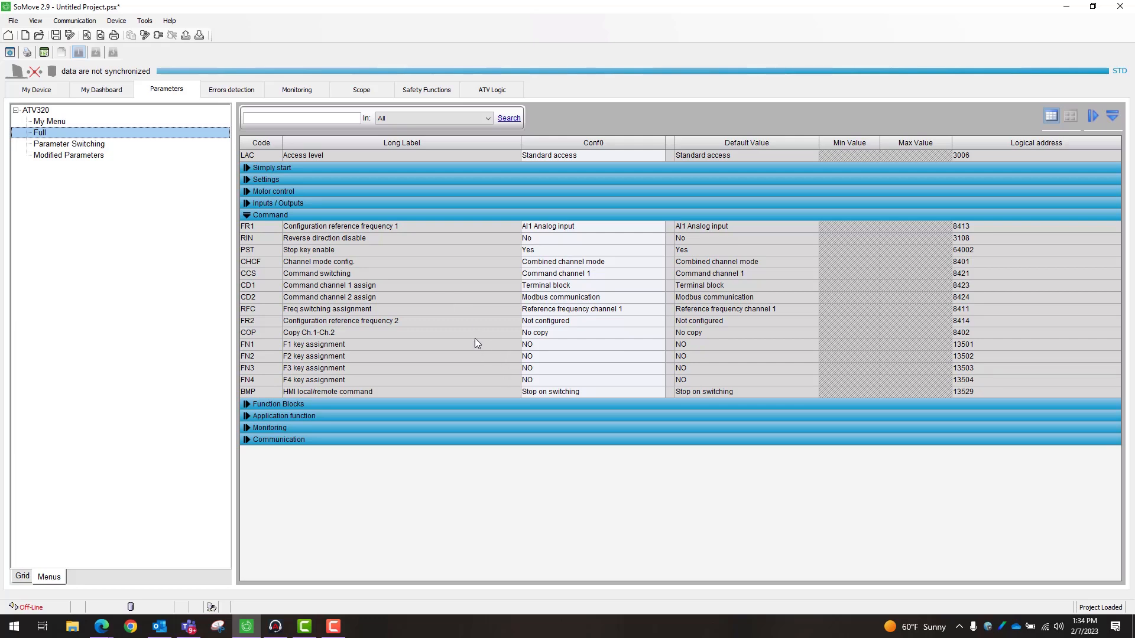
{"action": "mouse_move", "coordinate": [357, 232]}
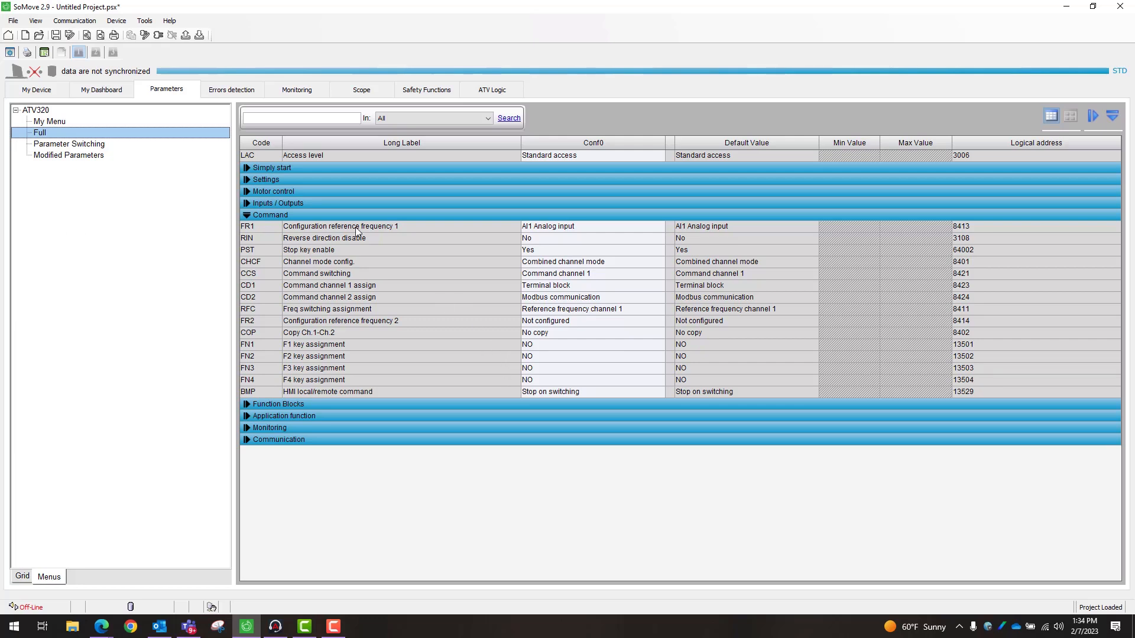
{"action": "mouse_move", "coordinate": [306, 231]}
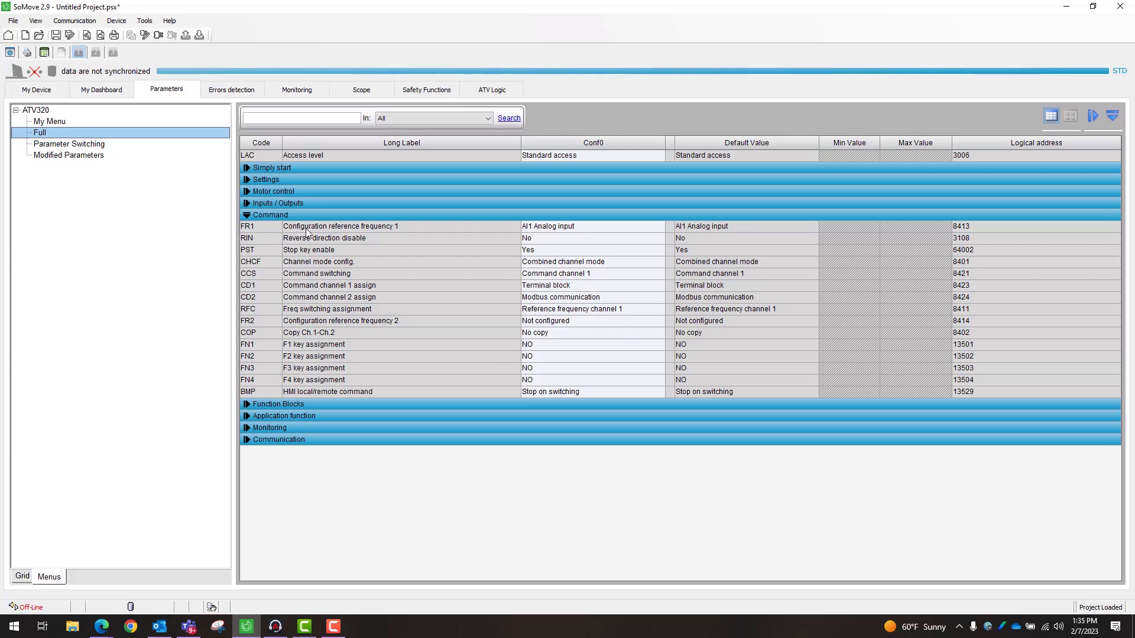
{"action": "mouse_move", "coordinate": [273, 231]}
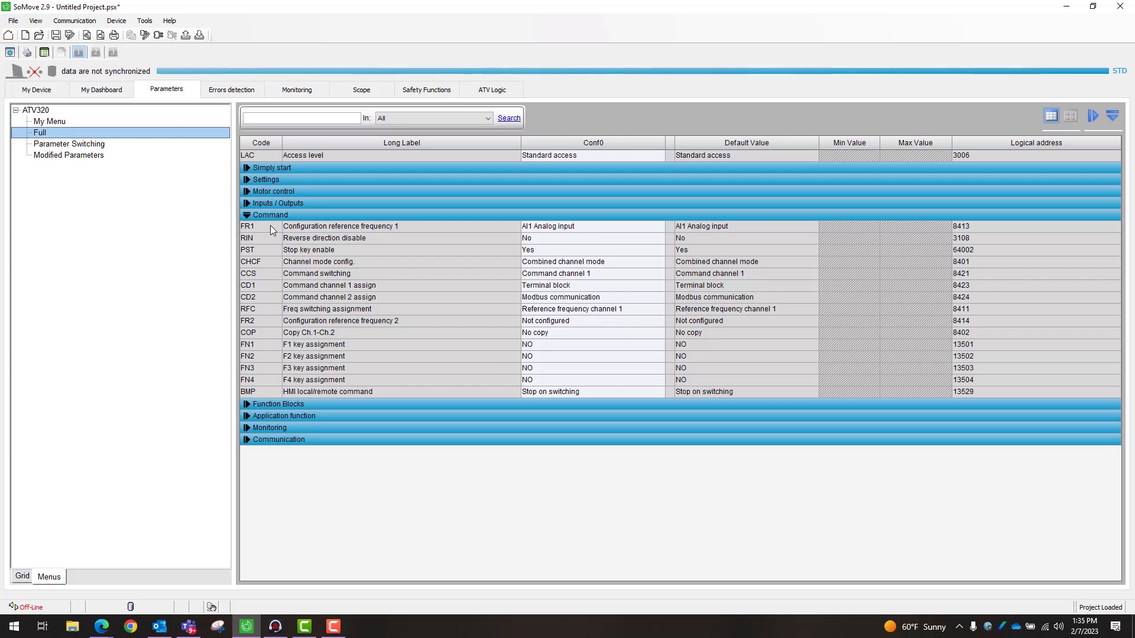
{"action": "mouse_move", "coordinate": [294, 253]}
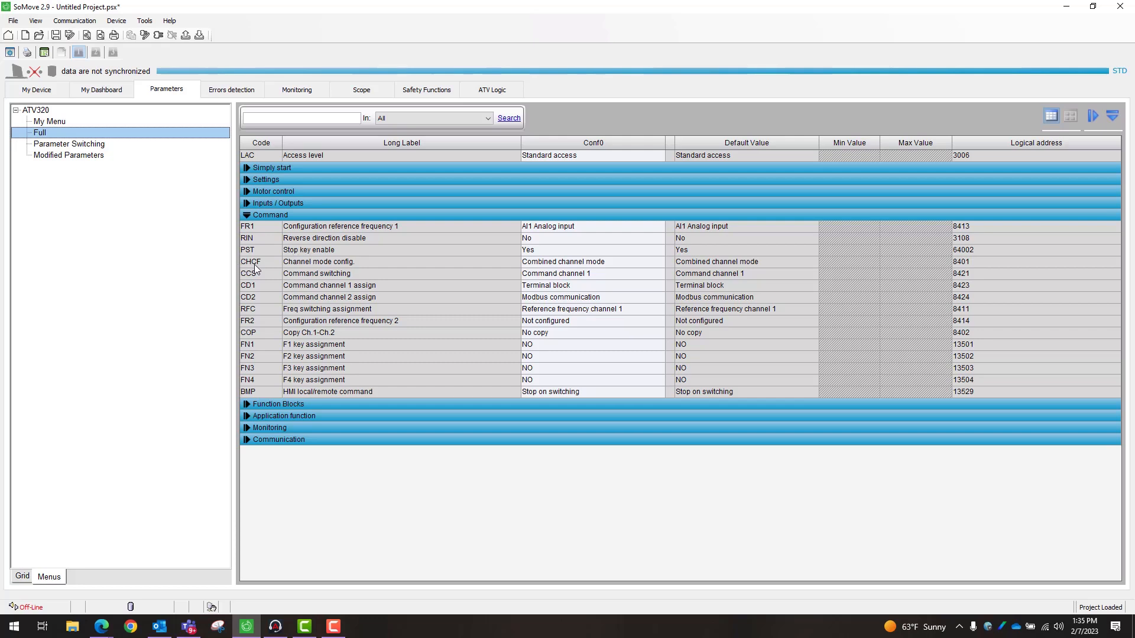
{"action": "mouse_move", "coordinate": [348, 268]}
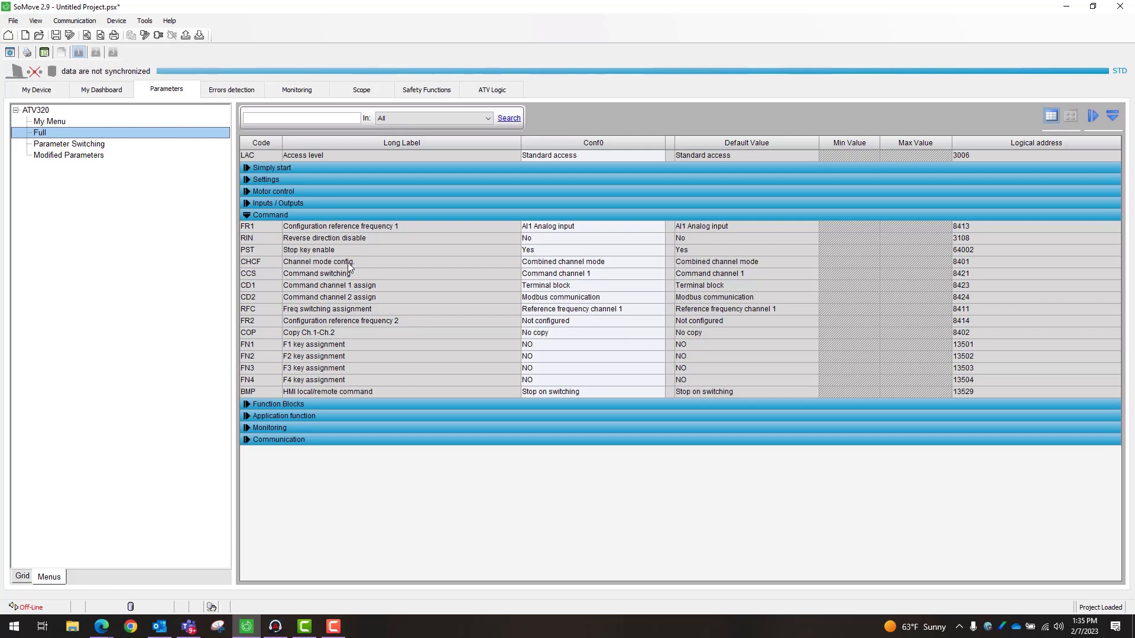
{"action": "mouse_move", "coordinate": [259, 299]}
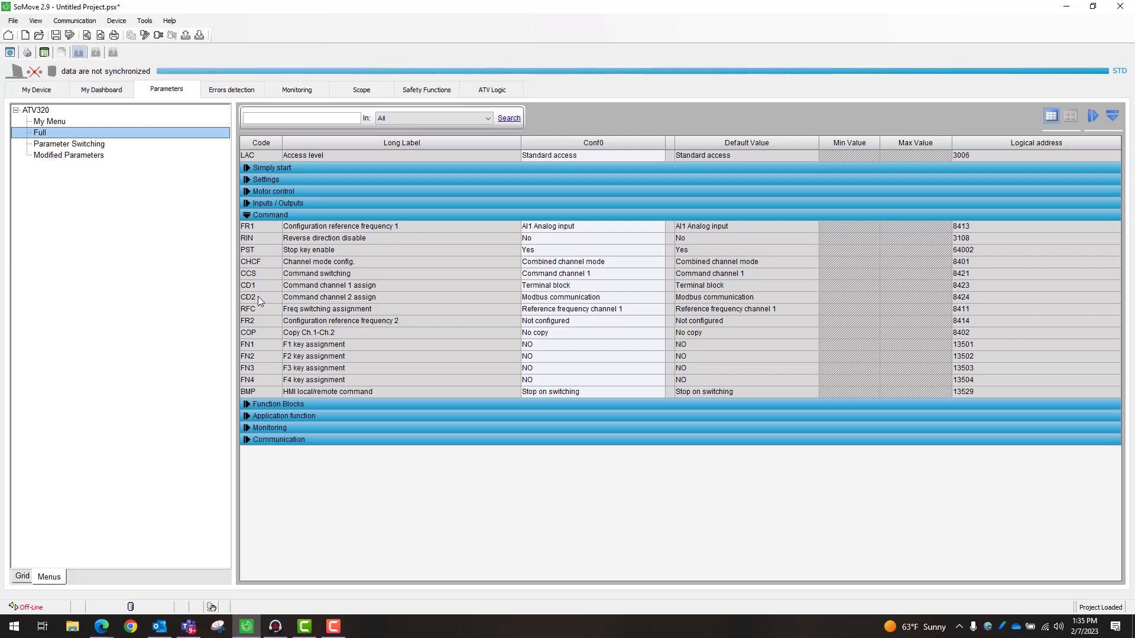
{"action": "mouse_move", "coordinate": [307, 298]}
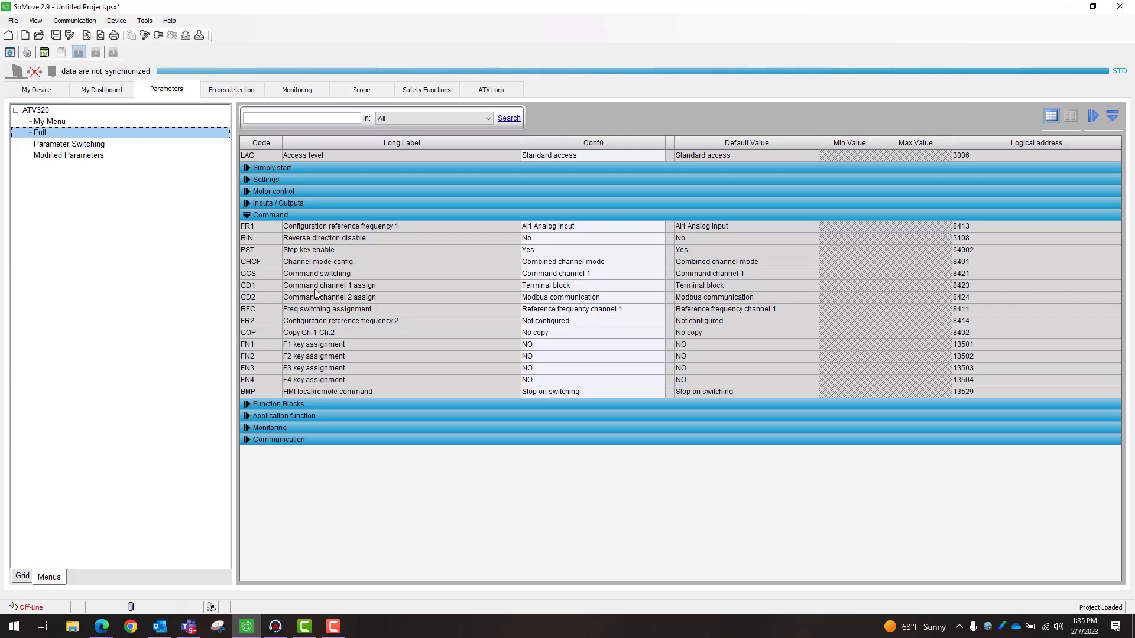
{"action": "mouse_move", "coordinate": [273, 334]}
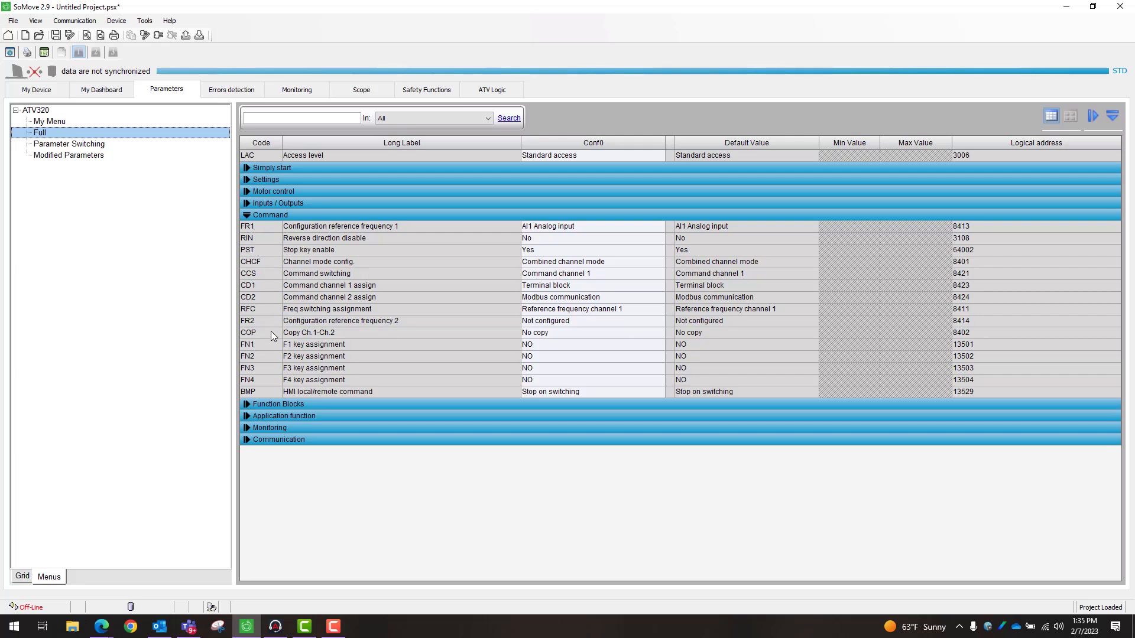
{"action": "mouse_move", "coordinate": [281, 336]}
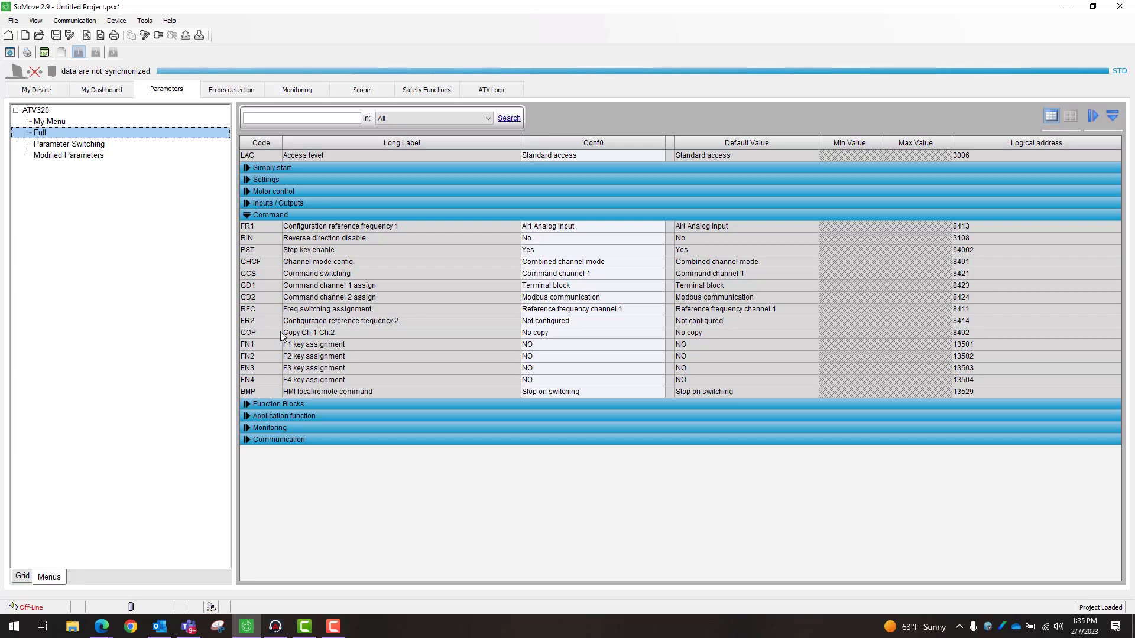
{"action": "mouse_move", "coordinate": [265, 321]}
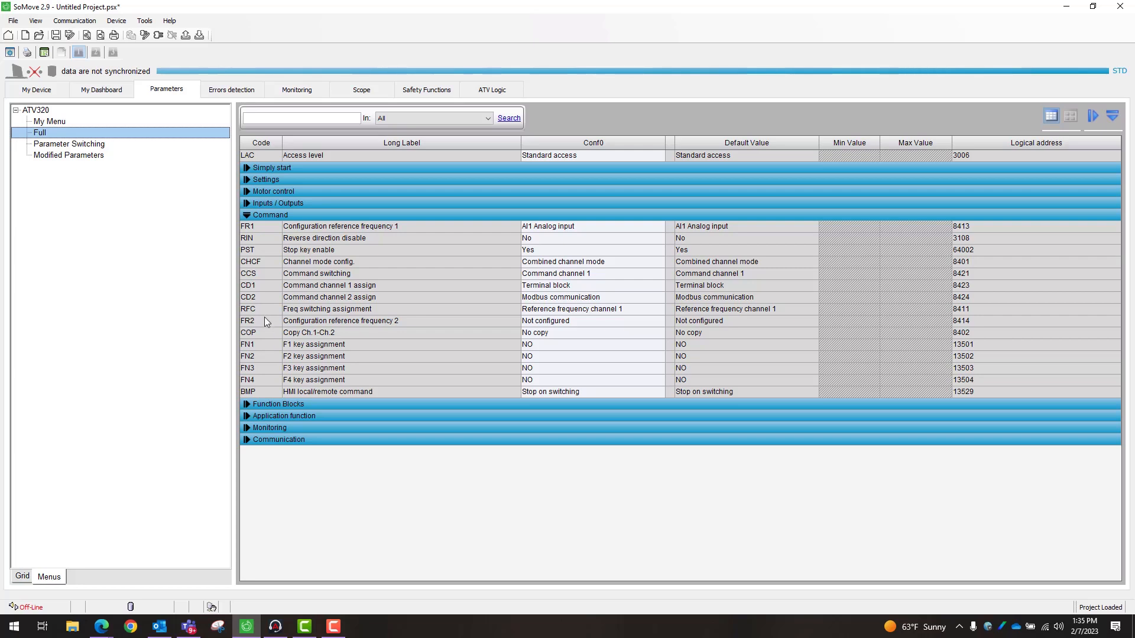
{"action": "mouse_move", "coordinate": [308, 333]}
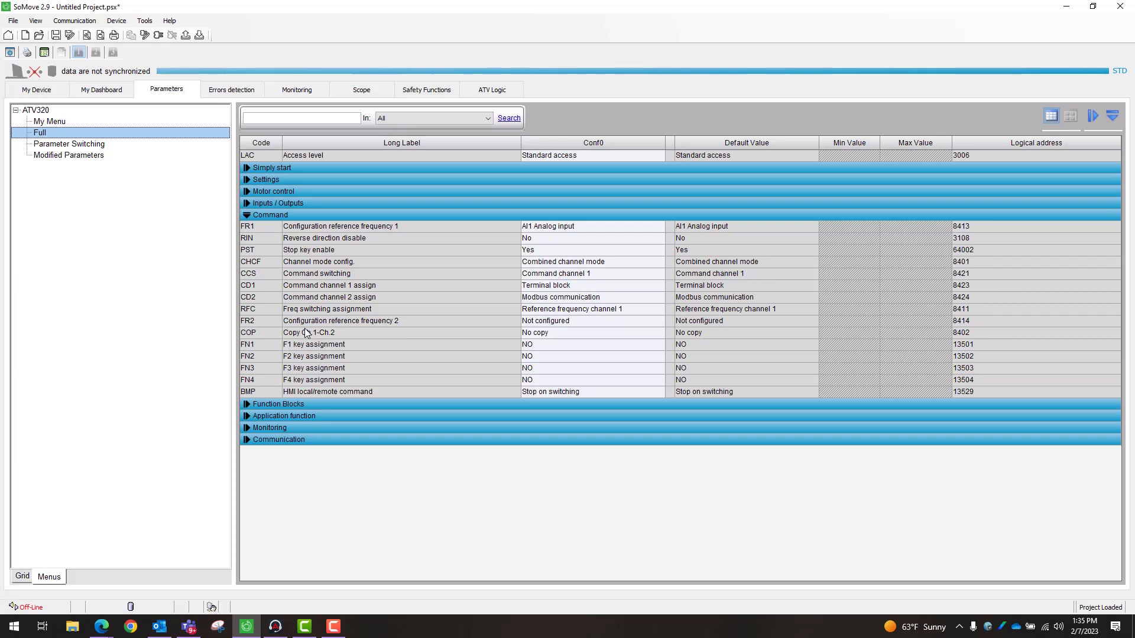
{"action": "mouse_move", "coordinate": [434, 290]}
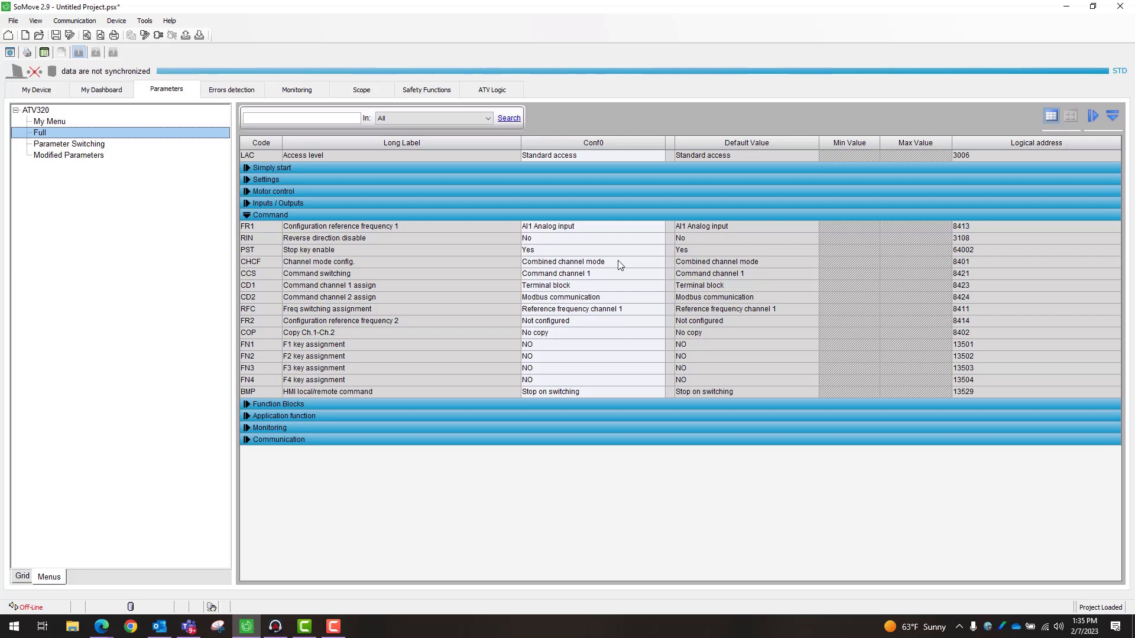
{"action": "mouse_move", "coordinate": [544, 274]}
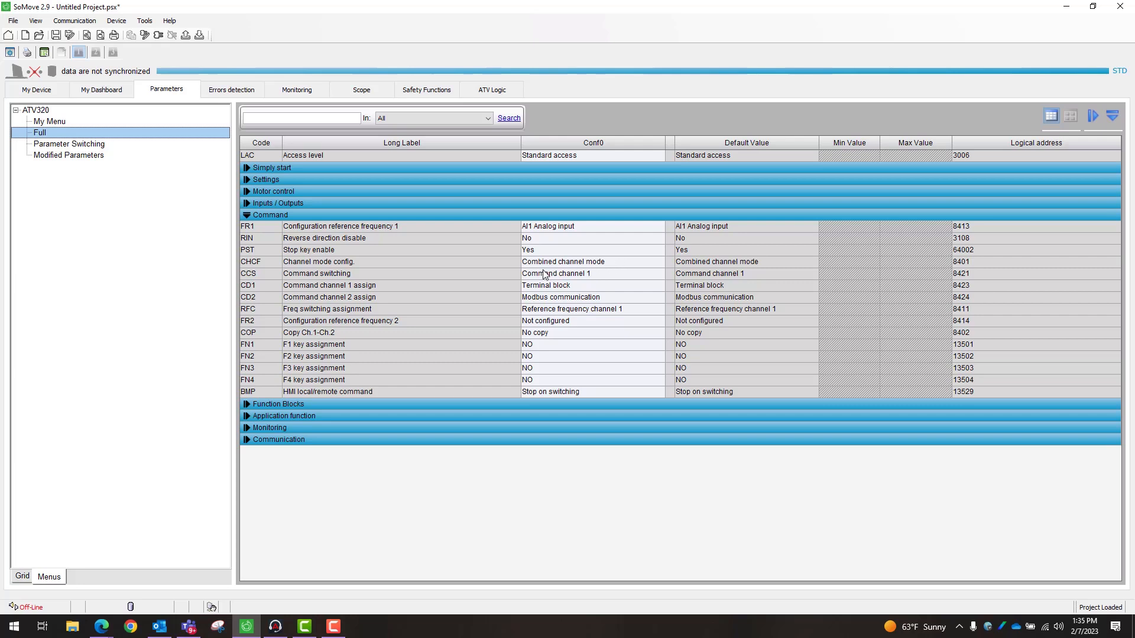
{"action": "mouse_move", "coordinate": [613, 271]}
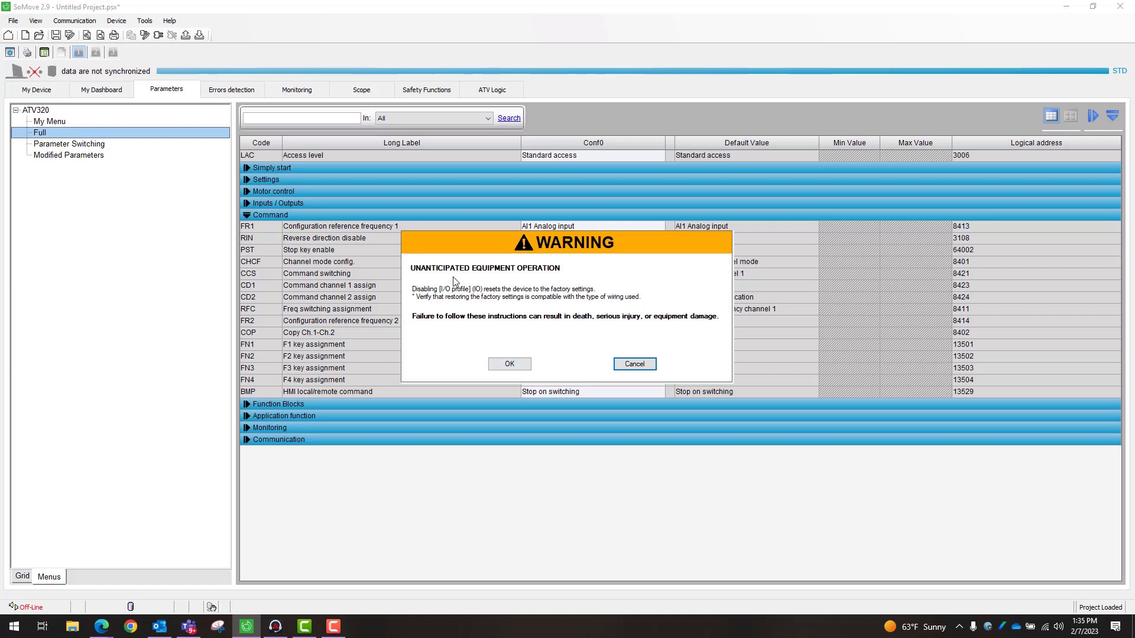
{"action": "mouse_move", "coordinate": [485, 305]}
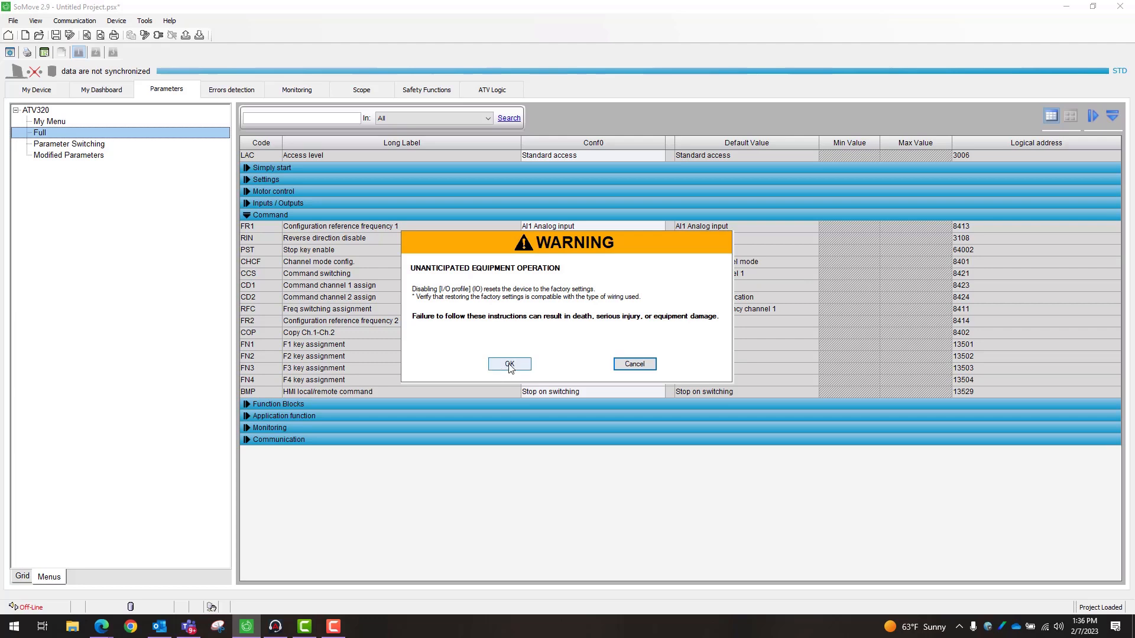
{"action": "mouse_move", "coordinate": [529, 366]}
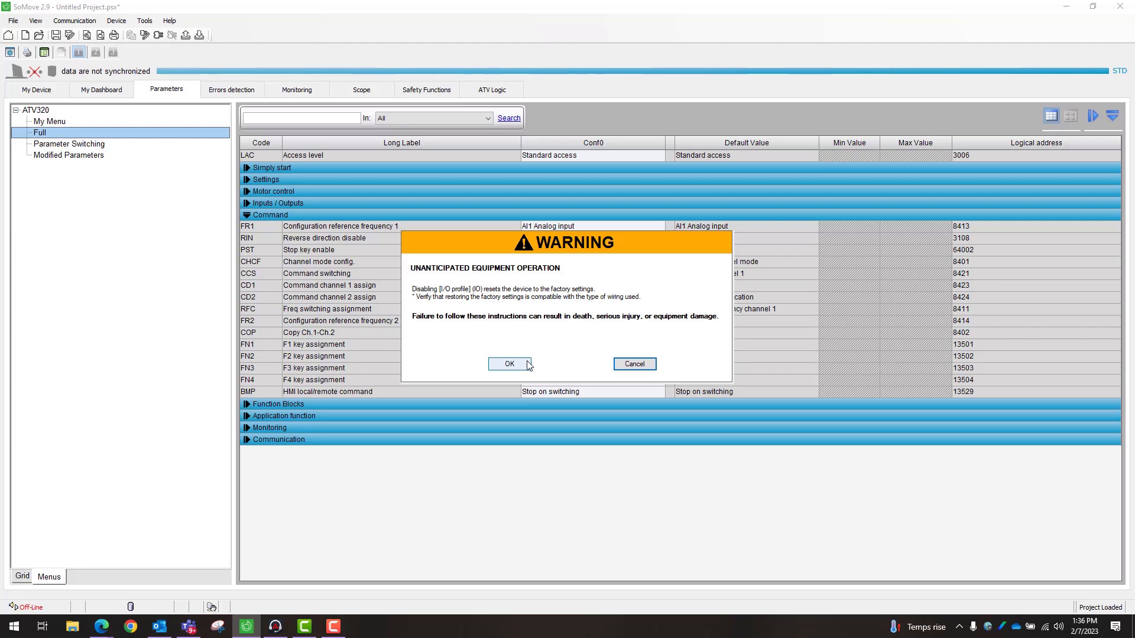
Step: Confirm the I/O profile factory-reset warning so Channel mode config. can be edited
{"action": "left_click", "coordinate": [509, 362]}
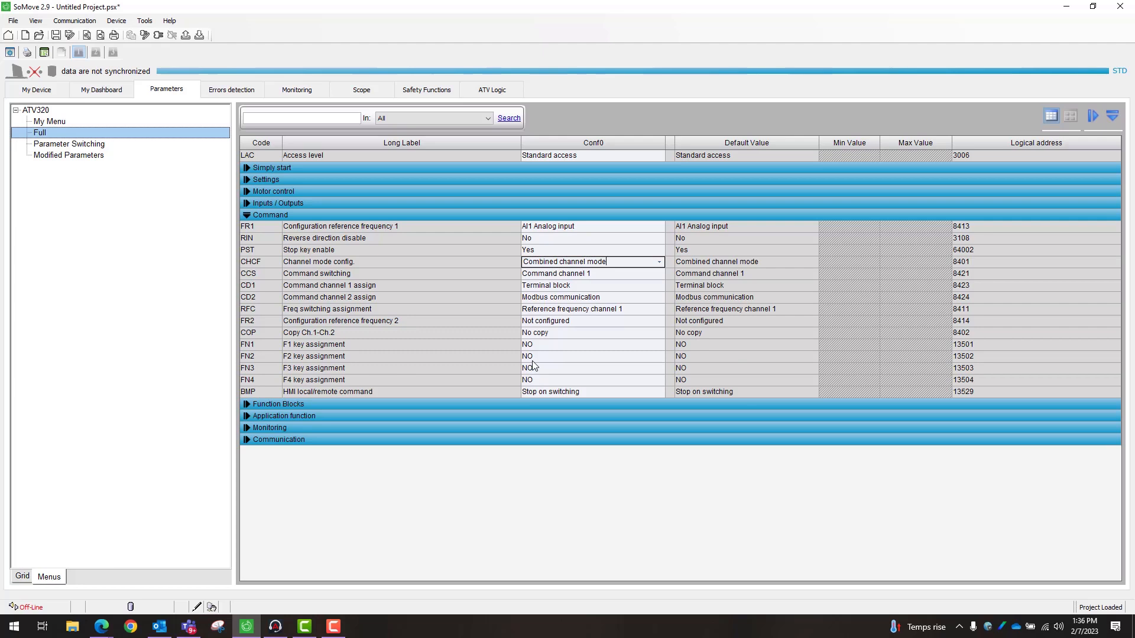
Step: Set Channel mode config. (CHCF) to Separated channel mode
{"action": "left_click", "coordinate": [658, 262]}
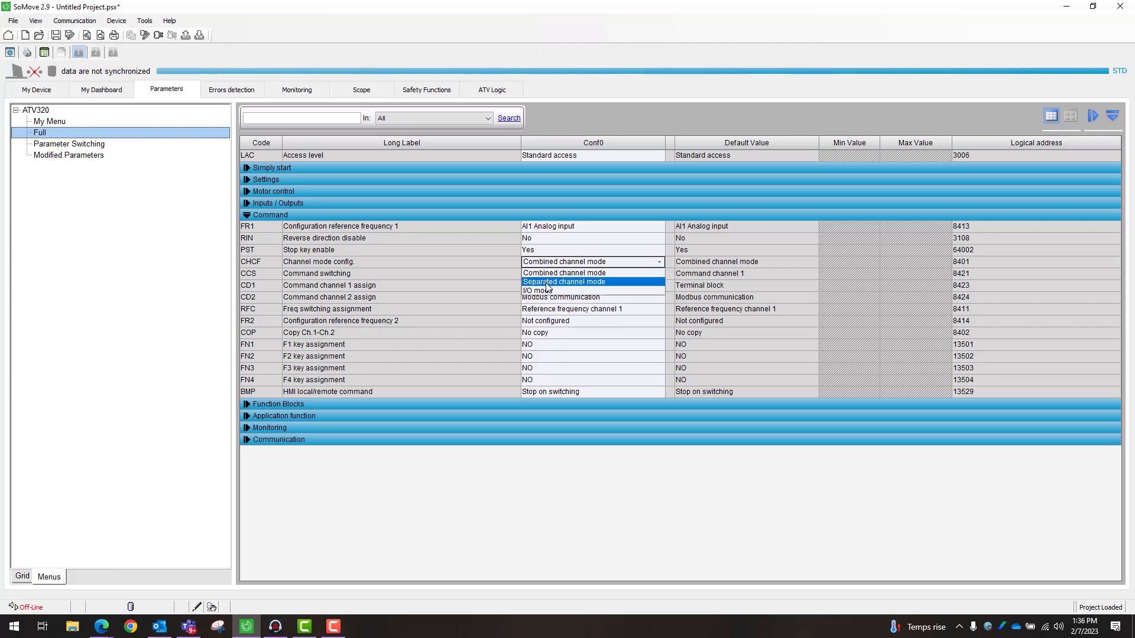
{"action": "mouse_move", "coordinate": [563, 273]}
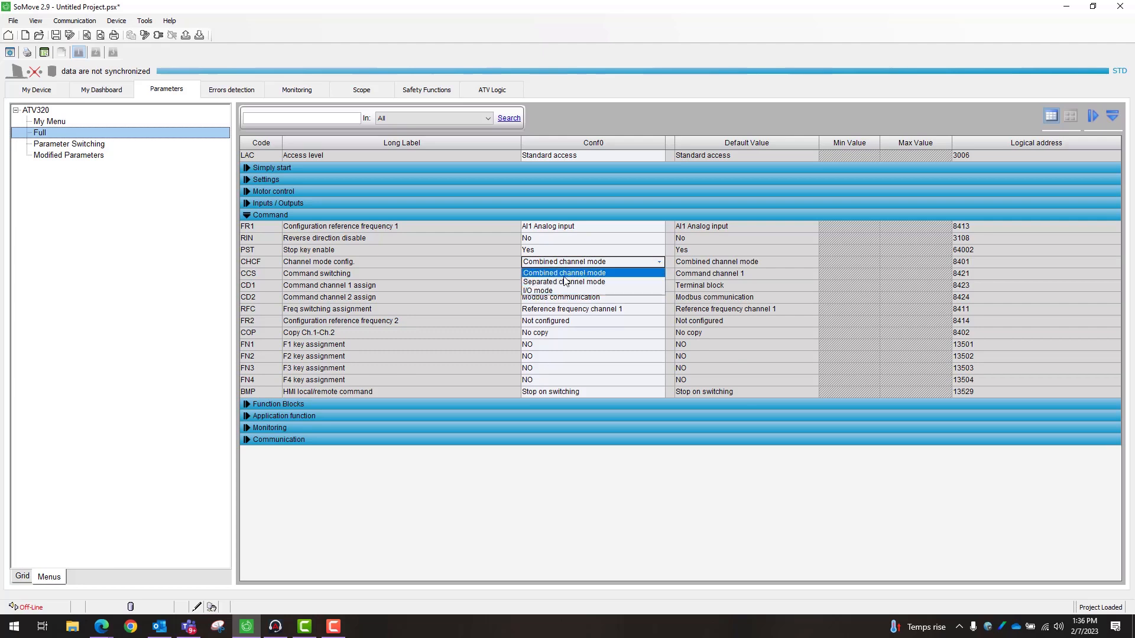
{"action": "mouse_move", "coordinate": [565, 281]}
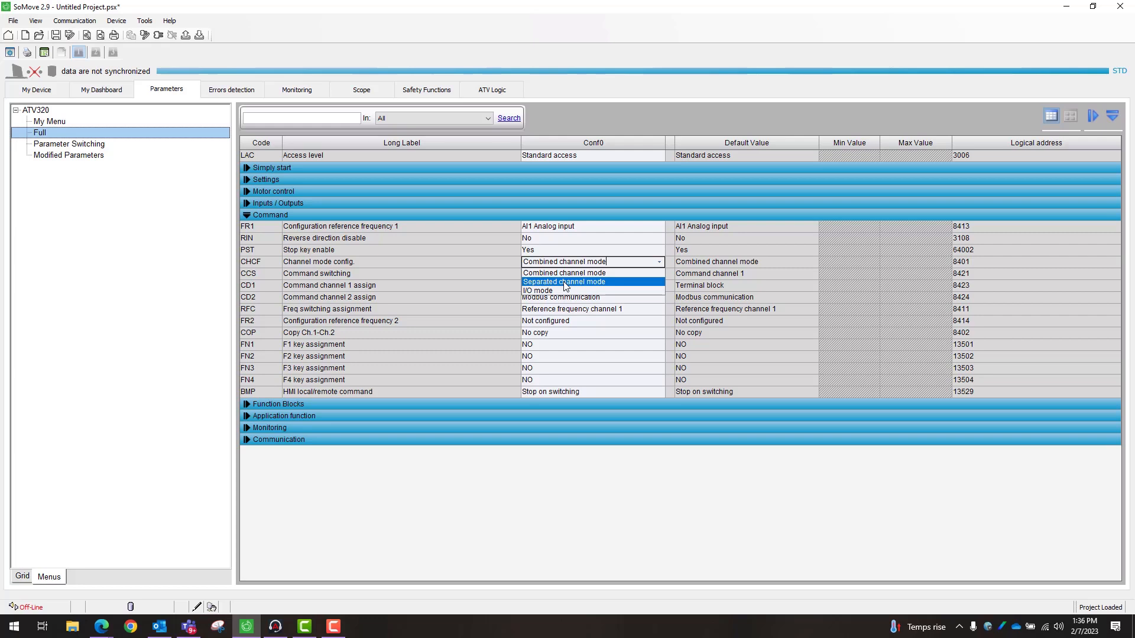
{"action": "left_click", "coordinate": [564, 282]}
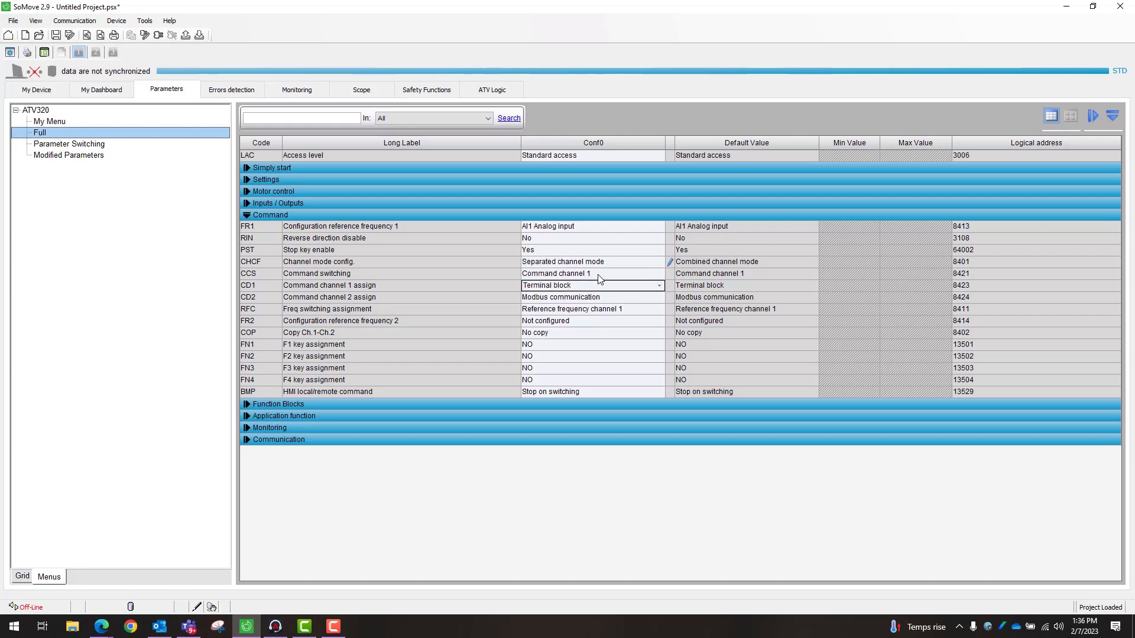
{"action": "mouse_move", "coordinate": [478, 234]}
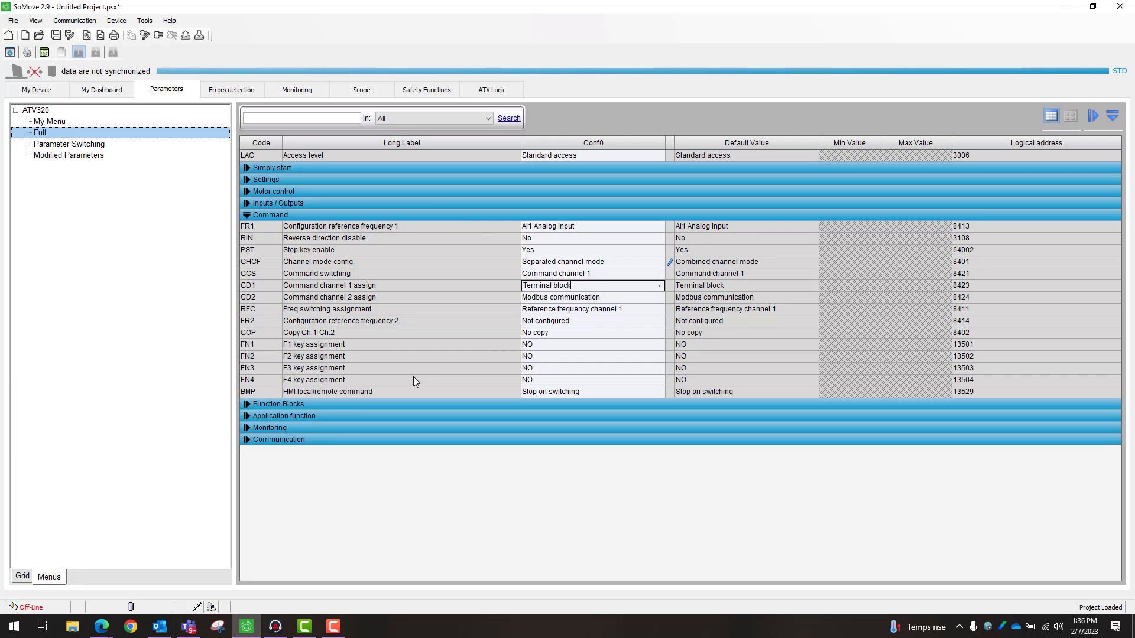
{"action": "mouse_move", "coordinate": [343, 315]}
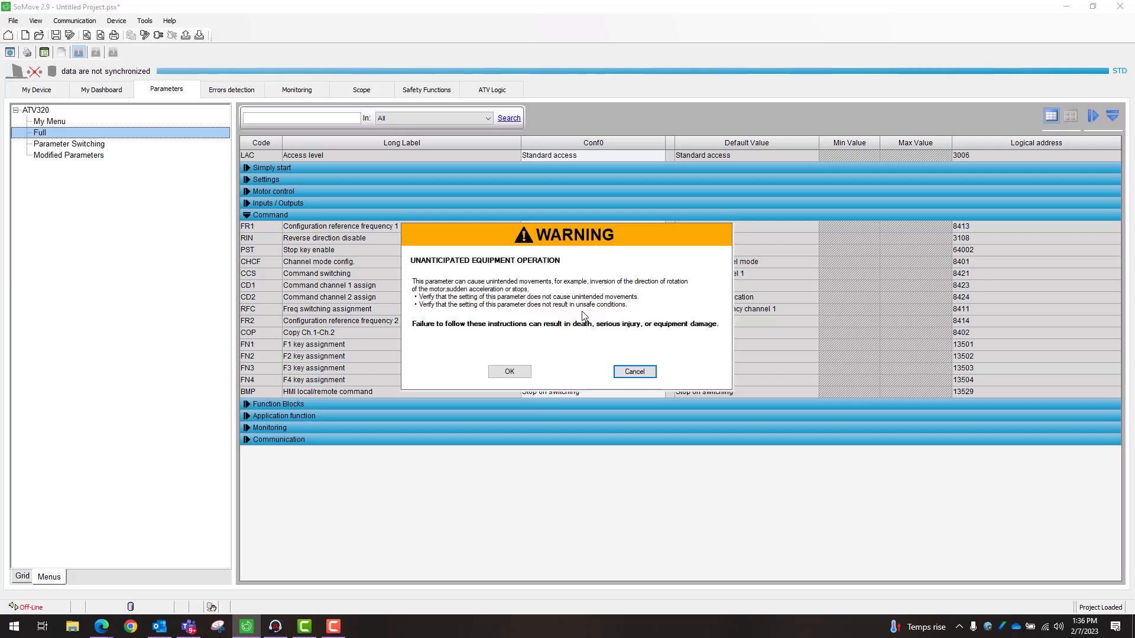
{"action": "mouse_move", "coordinate": [637, 357]}
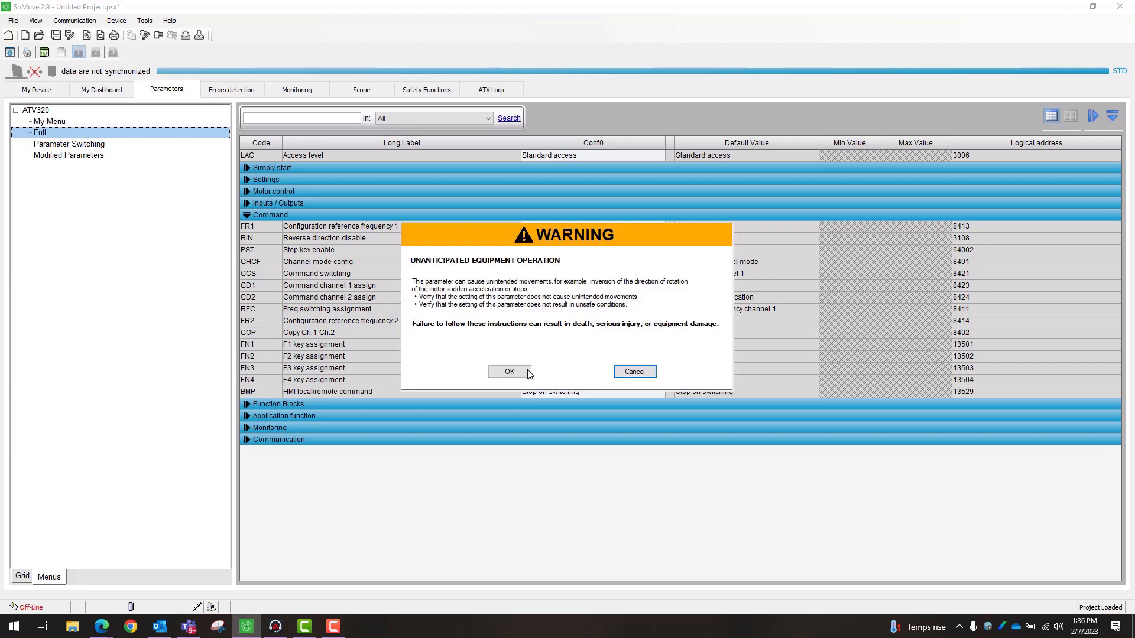
Step: Acknowledge the safety warning and set Freq switching assignment (RFC) to Digital input 3
{"action": "left_click", "coordinate": [508, 371]}
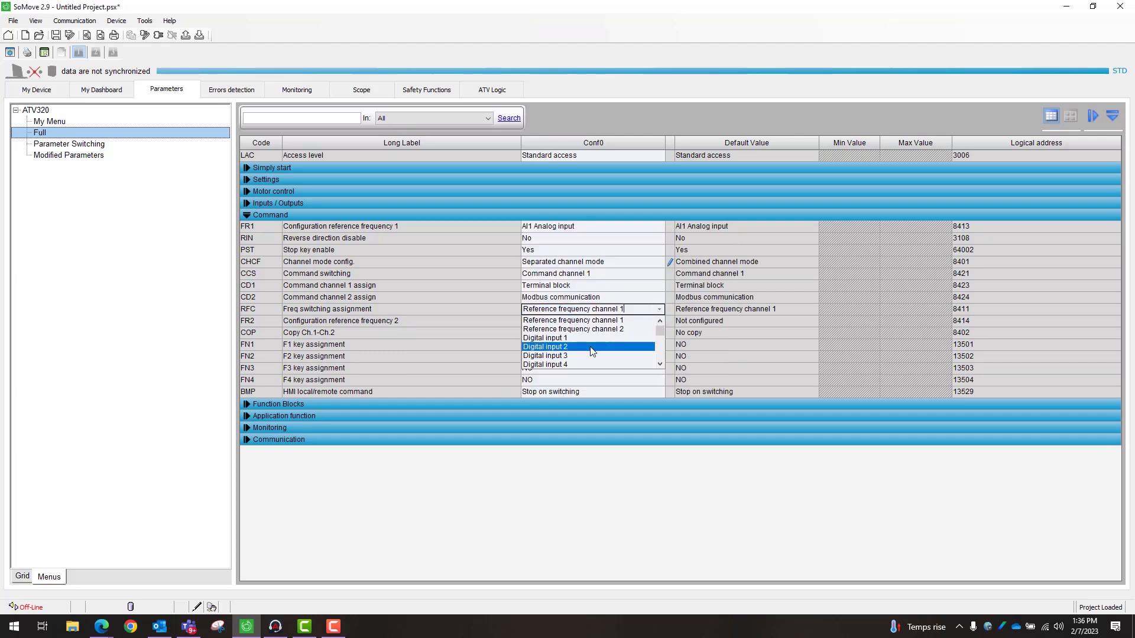
{"action": "left_click", "coordinate": [545, 355]}
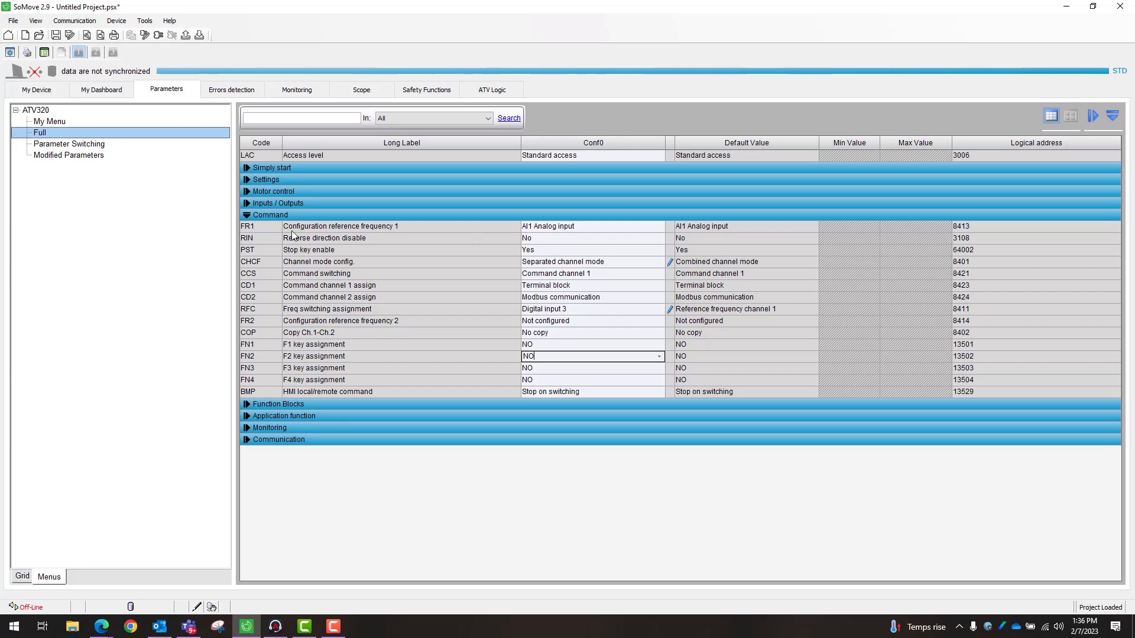
{"action": "mouse_move", "coordinate": [273, 327]}
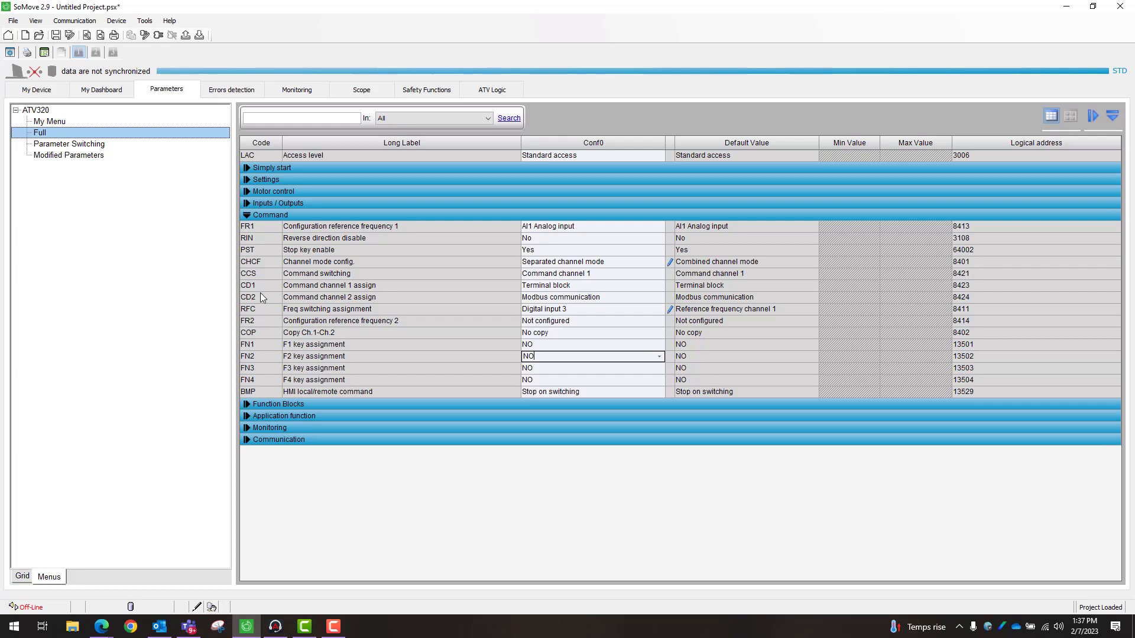
{"action": "mouse_move", "coordinate": [350, 317]}
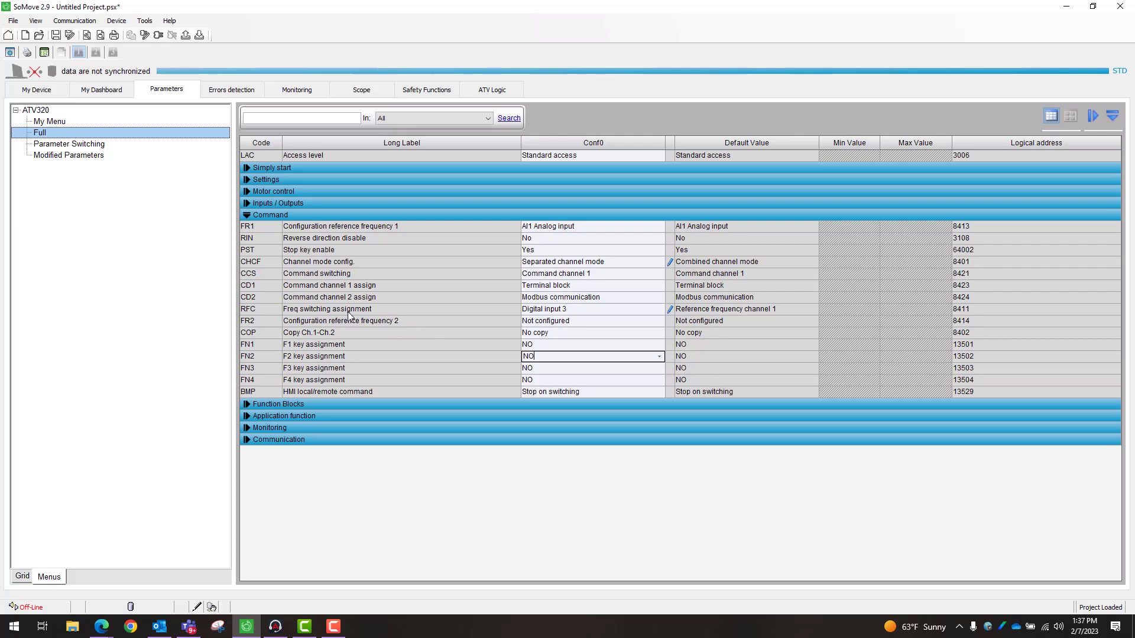
{"action": "mouse_move", "coordinate": [457, 254]}
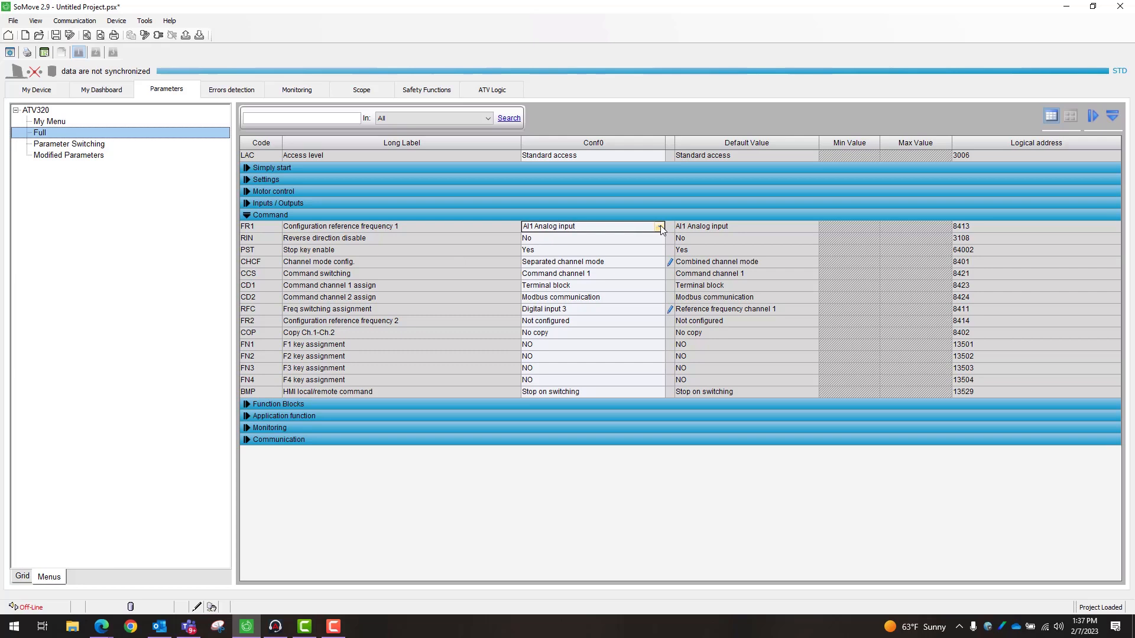
{"action": "left_click", "coordinate": [658, 226]}
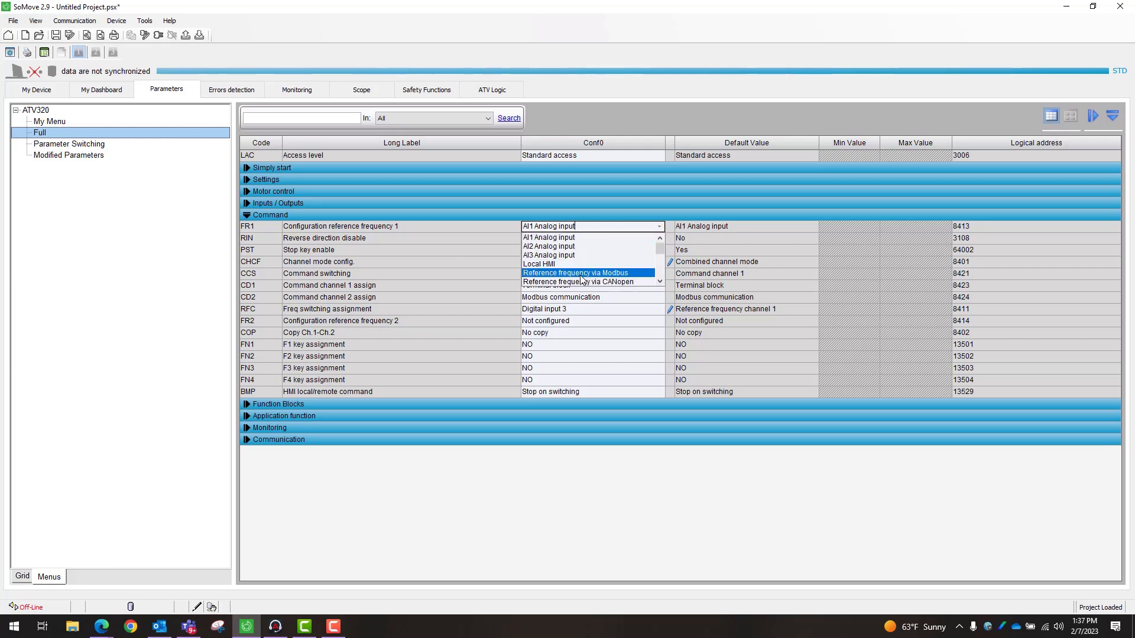
{"action": "mouse_move", "coordinate": [560, 264]}
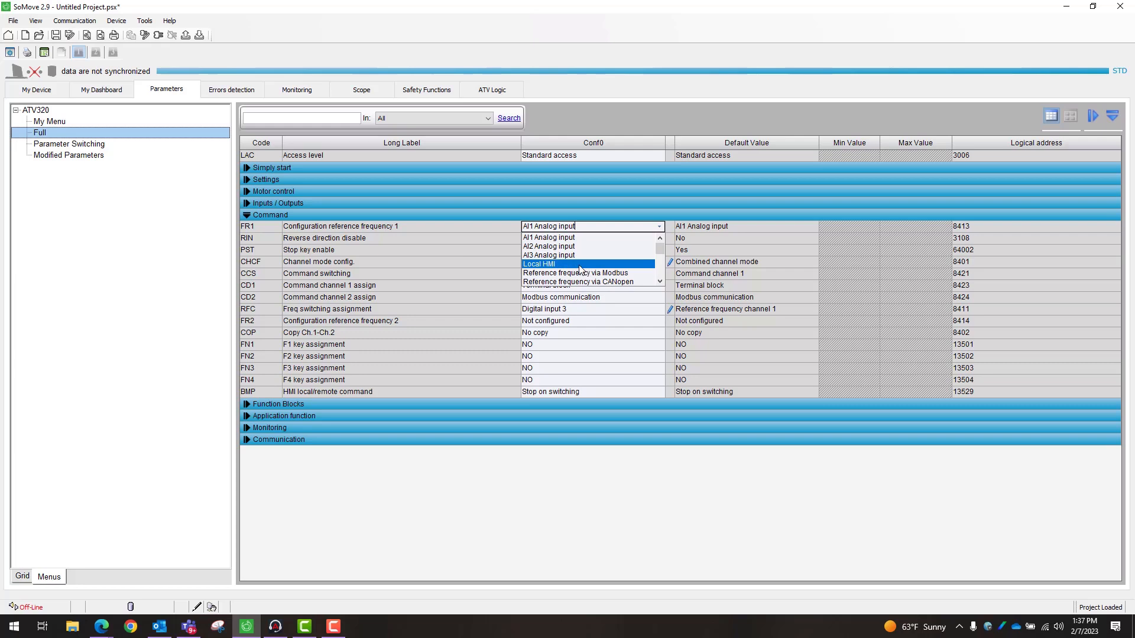
{"action": "mouse_move", "coordinate": [548, 237]}
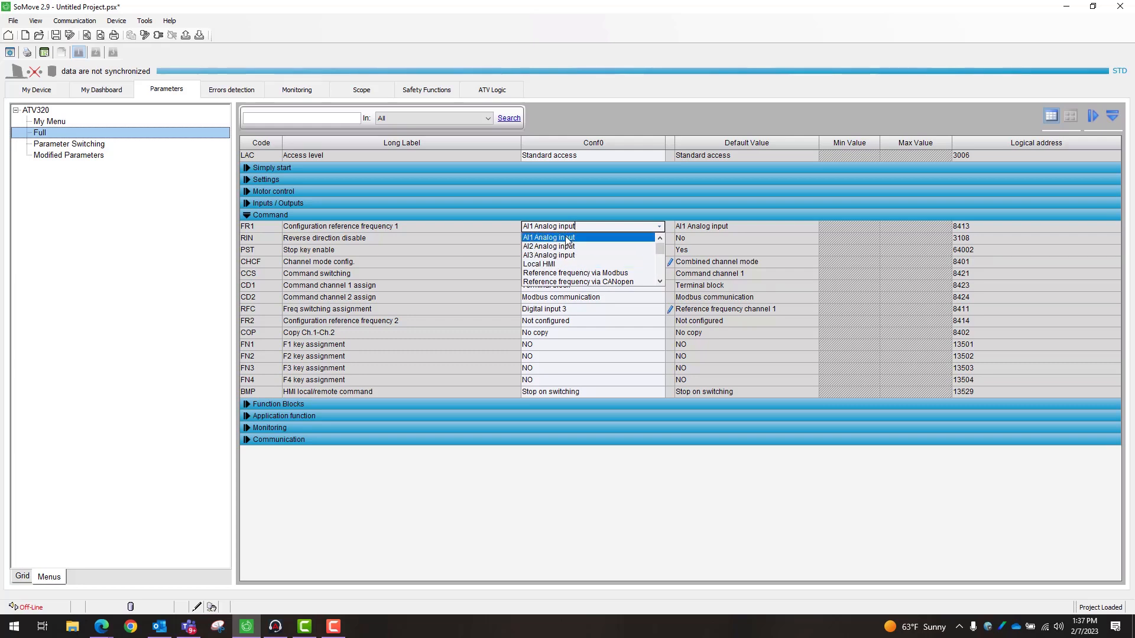
{"action": "left_click", "coordinate": [547, 226]}
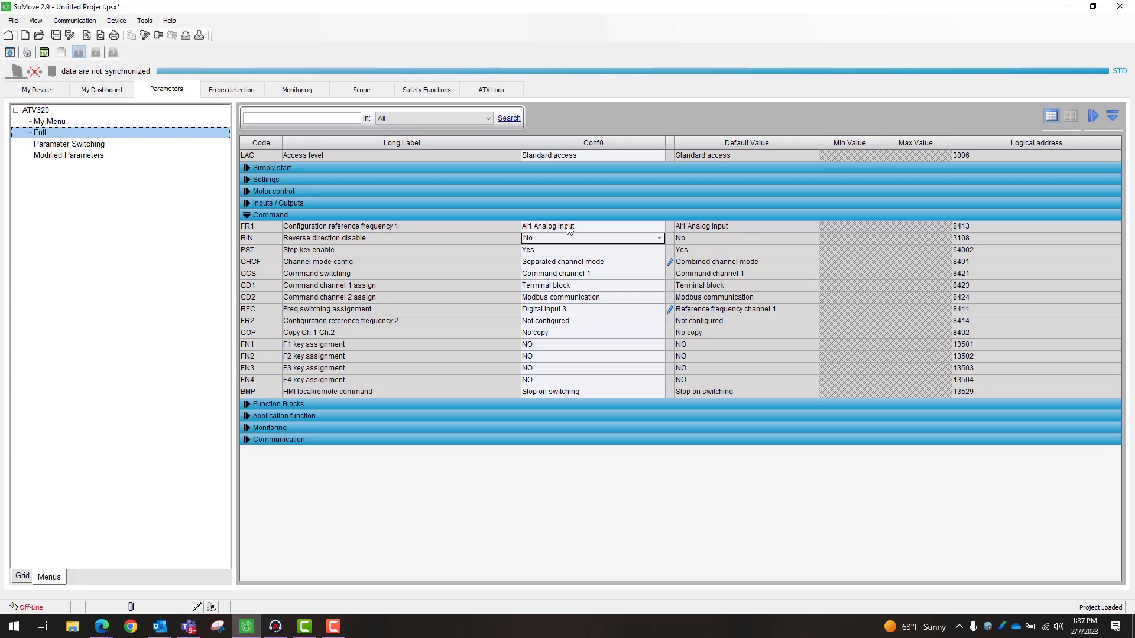
{"action": "mouse_move", "coordinate": [246, 296]}
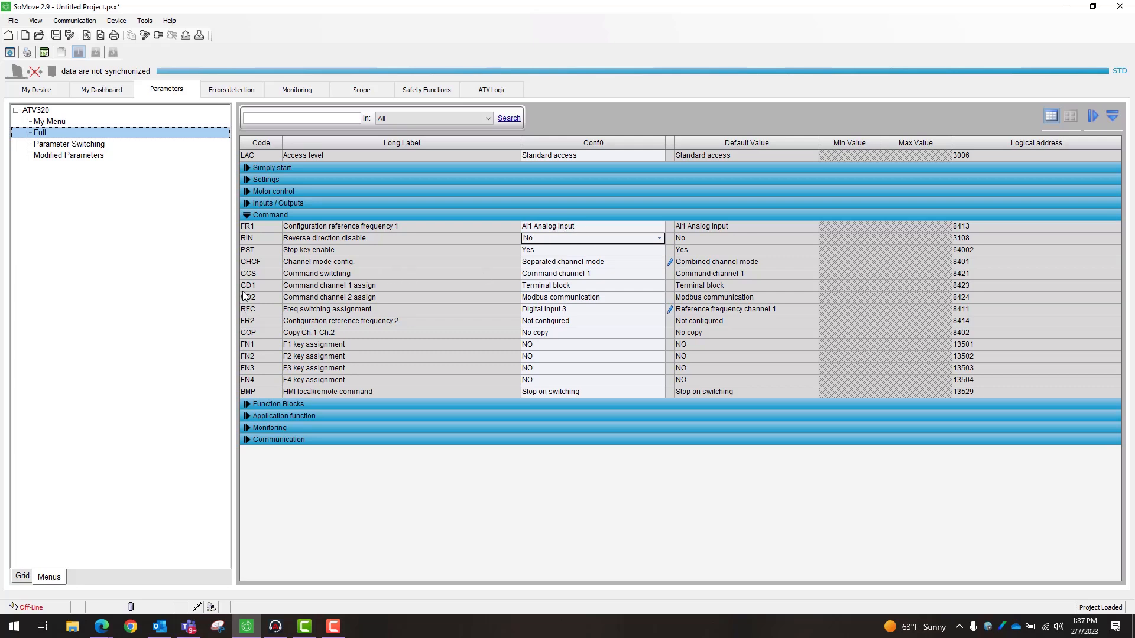
{"action": "mouse_move", "coordinate": [604, 289]}
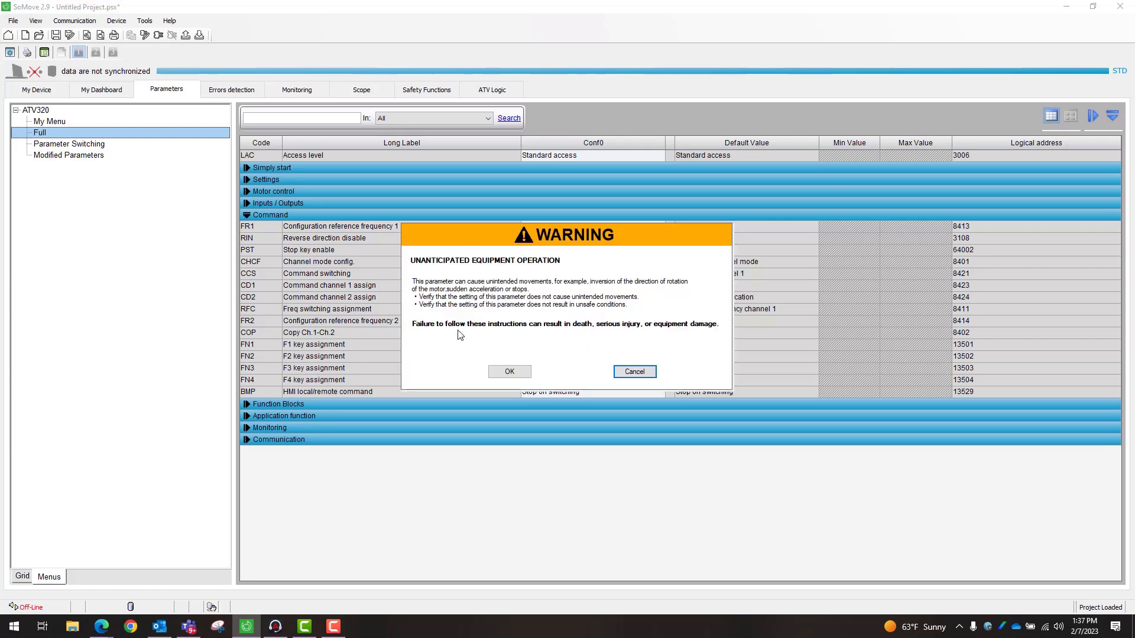
{"action": "left_click", "coordinate": [508, 371]}
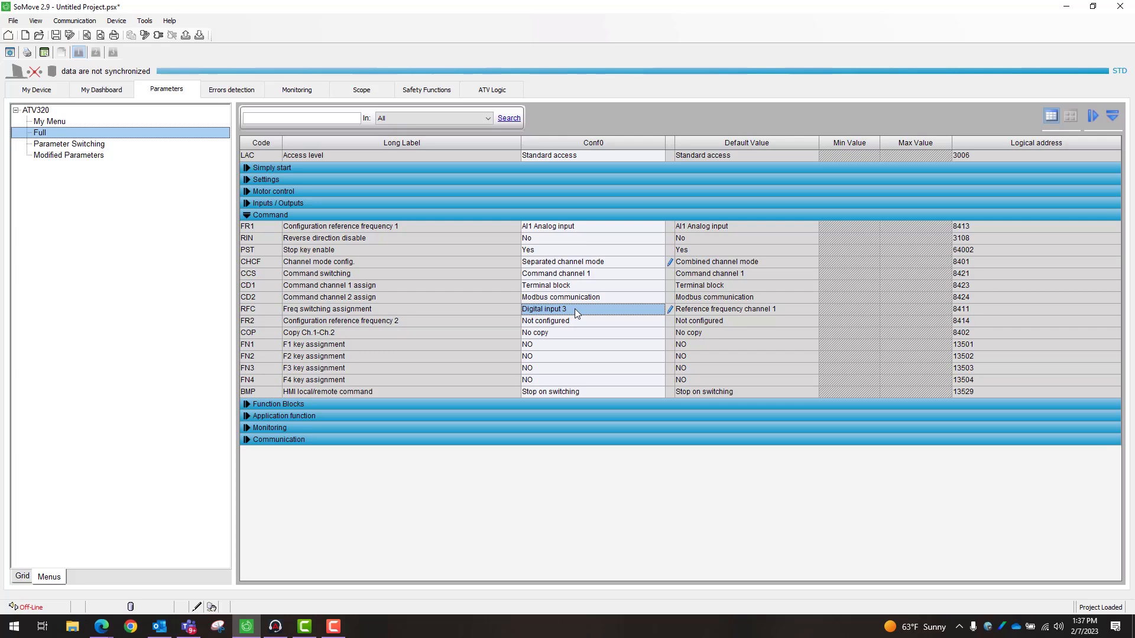
{"action": "mouse_move", "coordinate": [579, 330]}
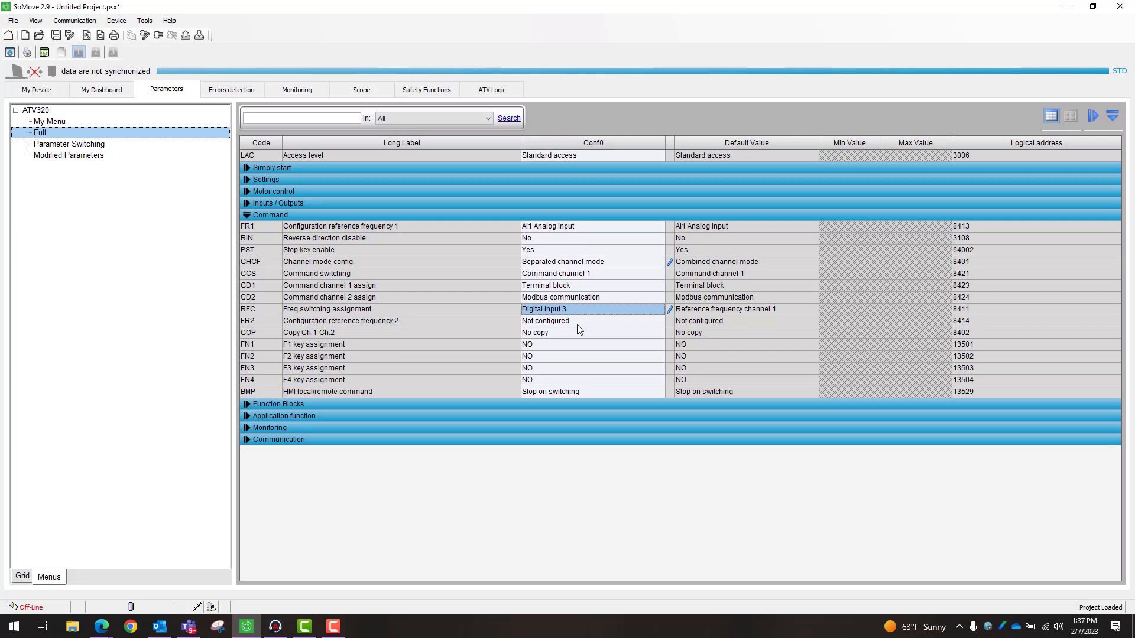
{"action": "mouse_move", "coordinate": [520, 342]}
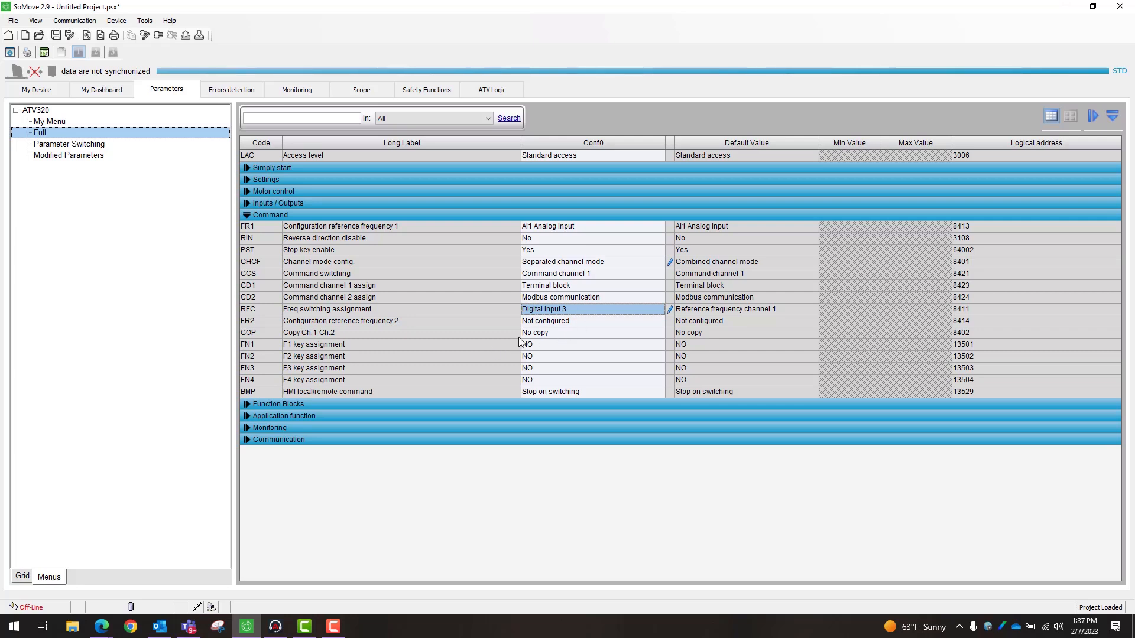
{"action": "mouse_move", "coordinate": [428, 285]}
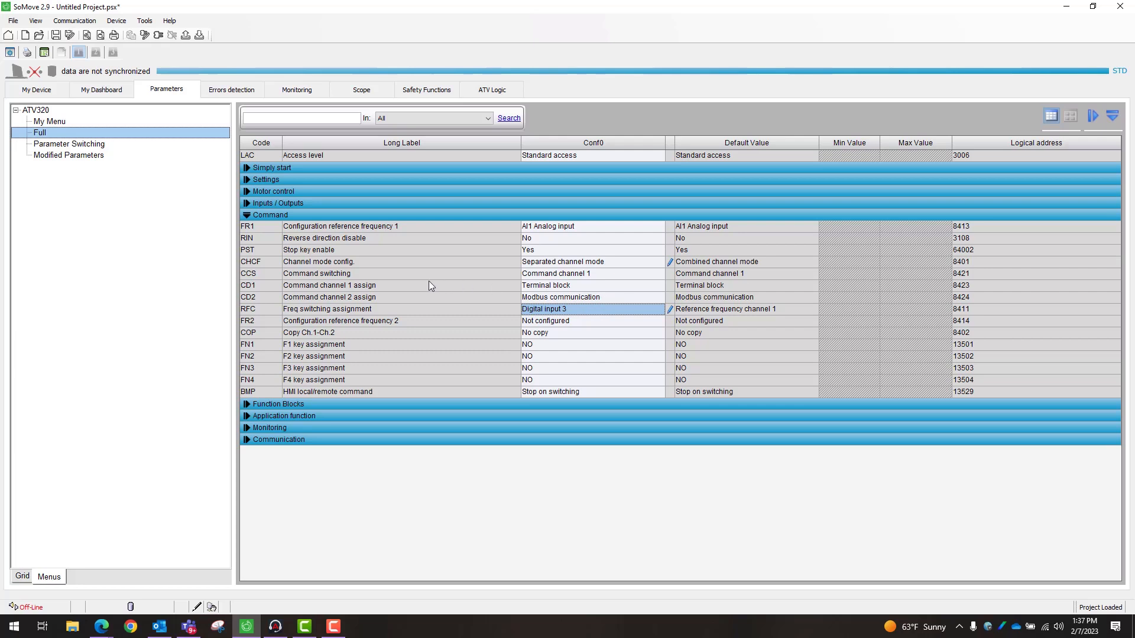
{"action": "mouse_move", "coordinate": [377, 339]}
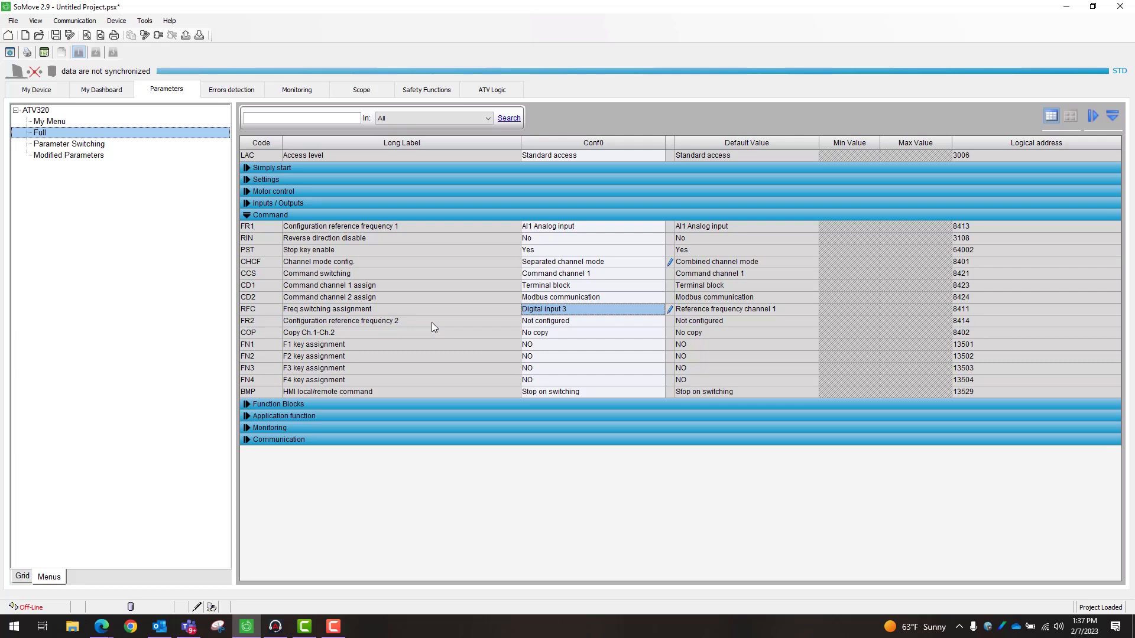
{"action": "mouse_move", "coordinate": [583, 327]}
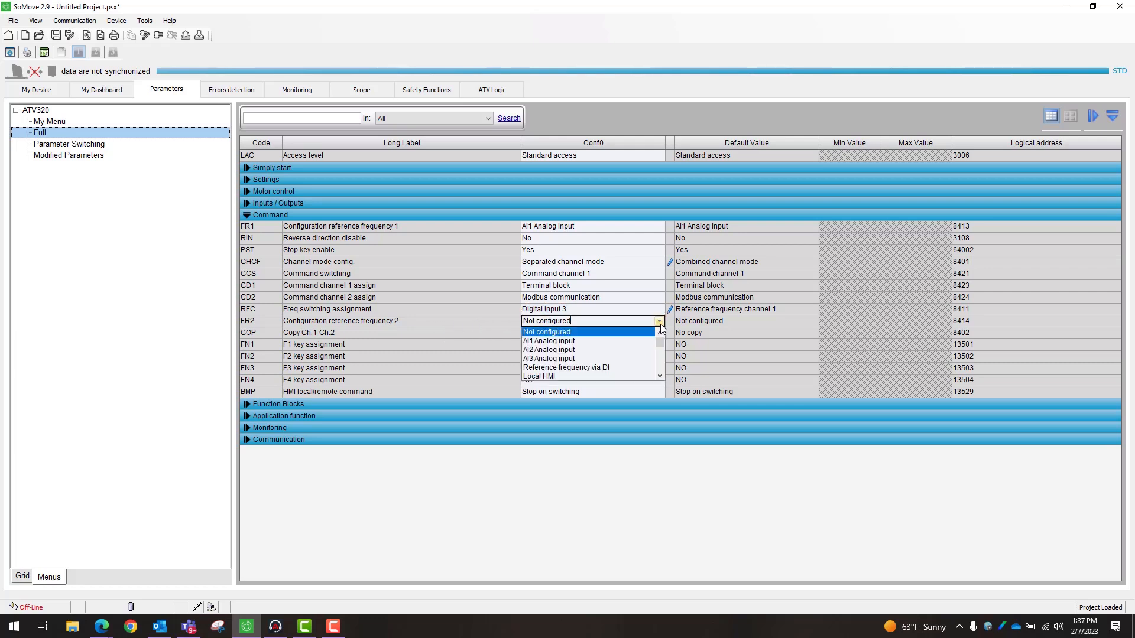
Step: Set configuration reference frequency 2 (FR2) to AI3 Analog input
{"action": "left_click", "coordinate": [549, 340]}
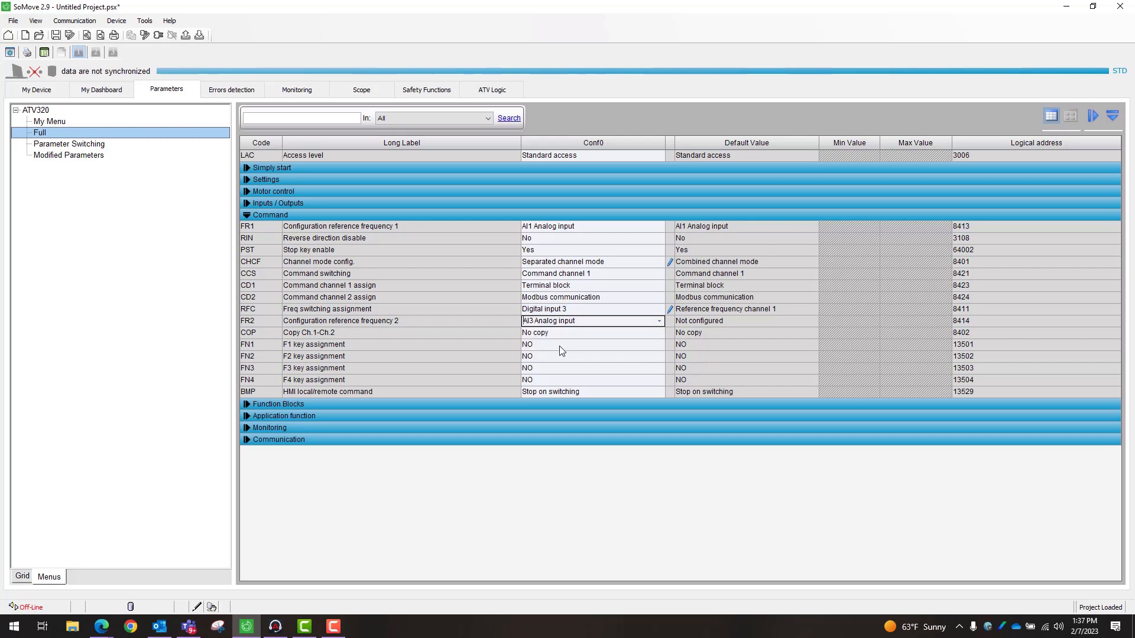
{"action": "left_click", "coordinate": [586, 344]}
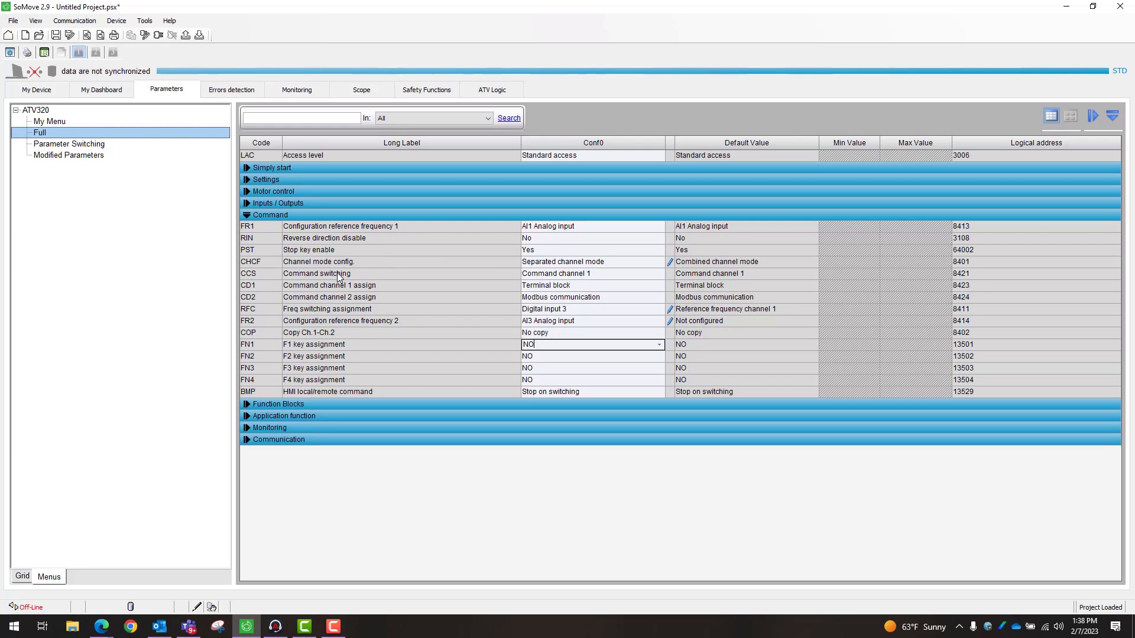
{"action": "mouse_move", "coordinate": [611, 290]}
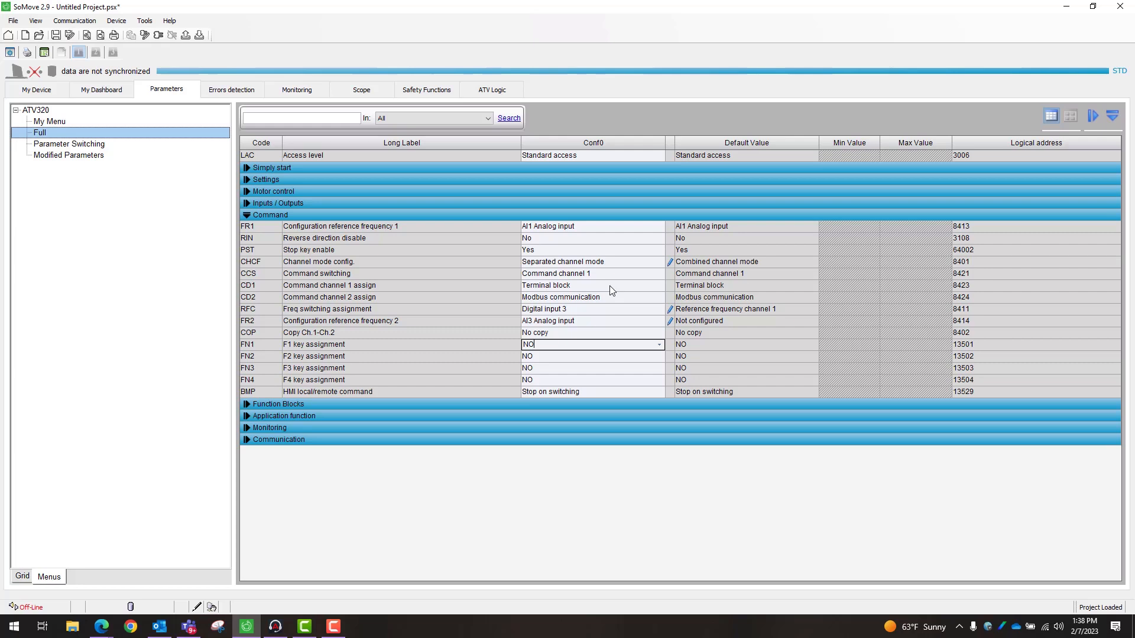
{"action": "mouse_move", "coordinate": [575, 300]}
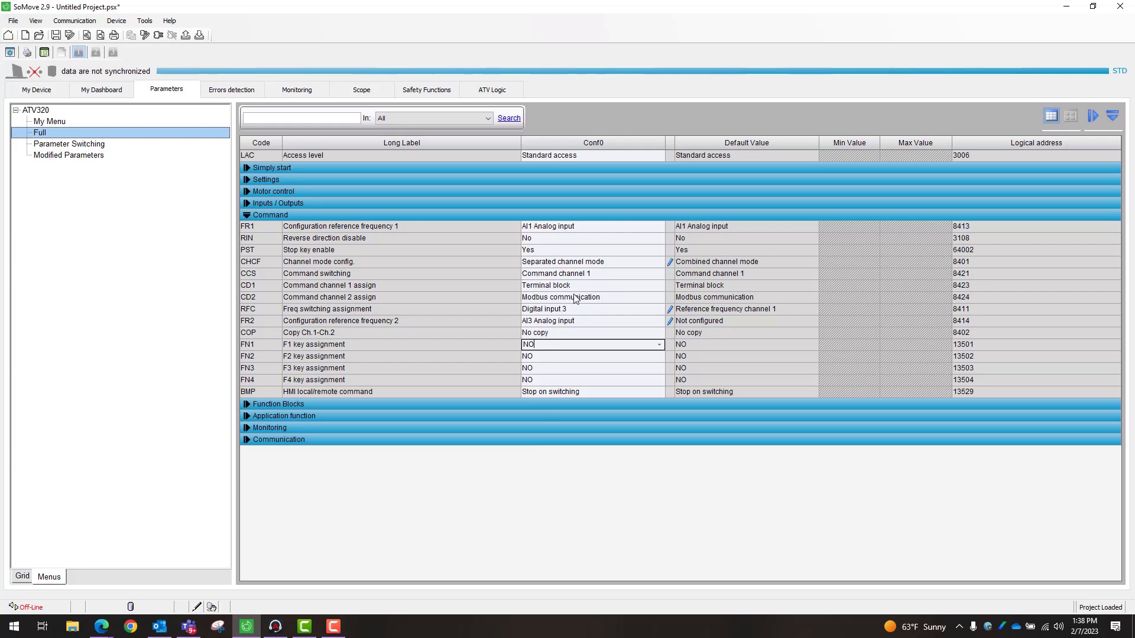
{"action": "mouse_move", "coordinate": [248, 325]}
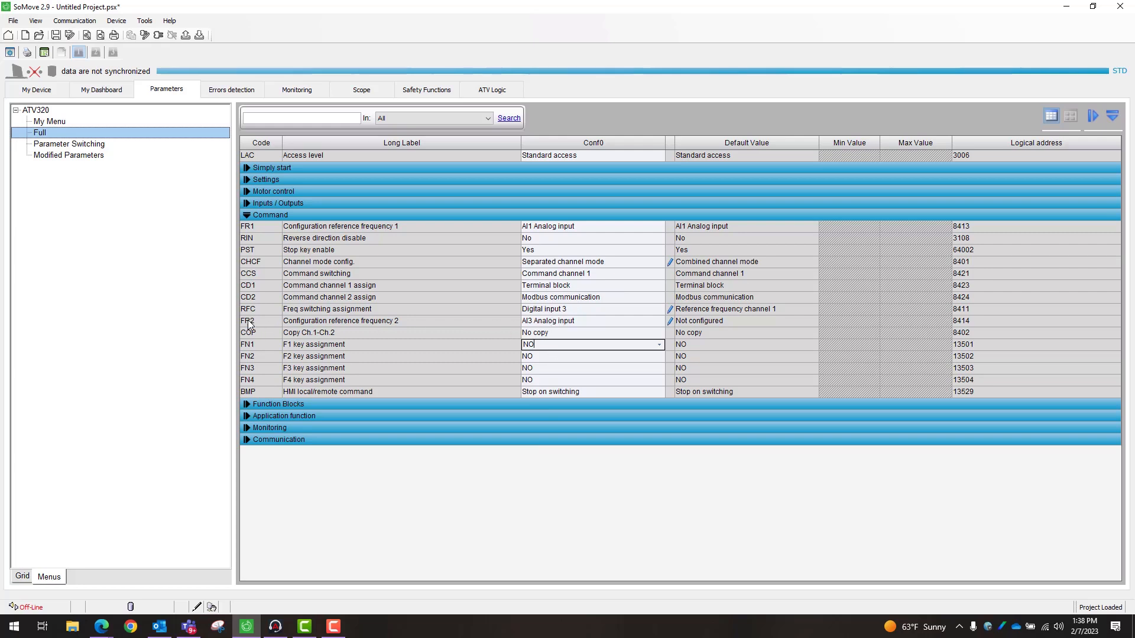
{"action": "mouse_move", "coordinate": [304, 280]}
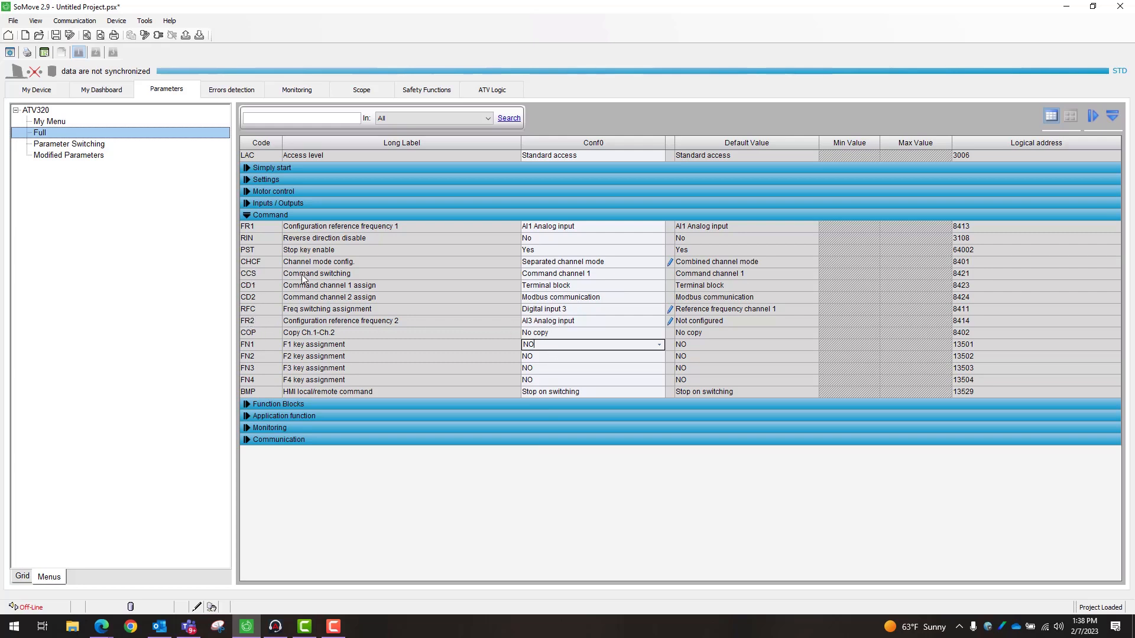
{"action": "mouse_move", "coordinate": [583, 301]}
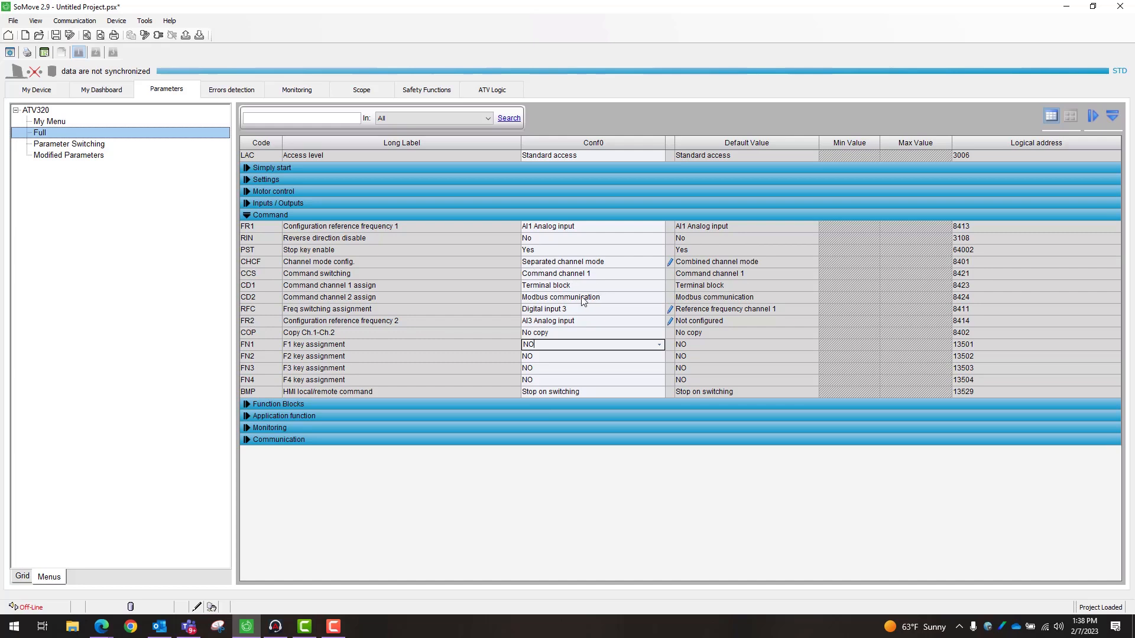
{"action": "mouse_move", "coordinate": [593, 301]}
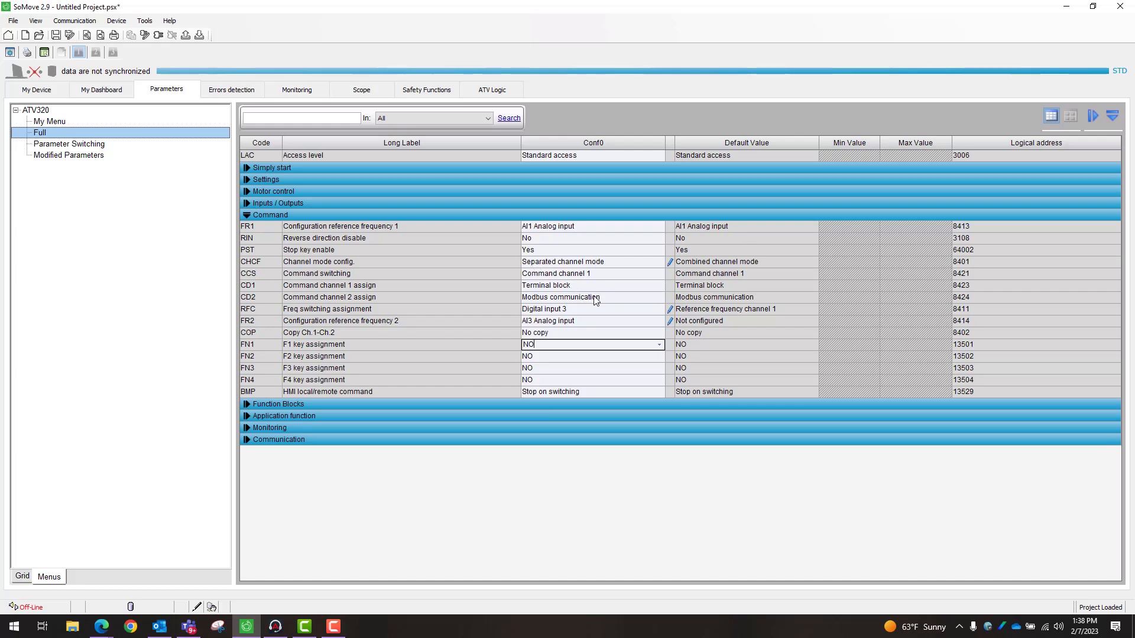
{"action": "left_click", "coordinate": [591, 356]}
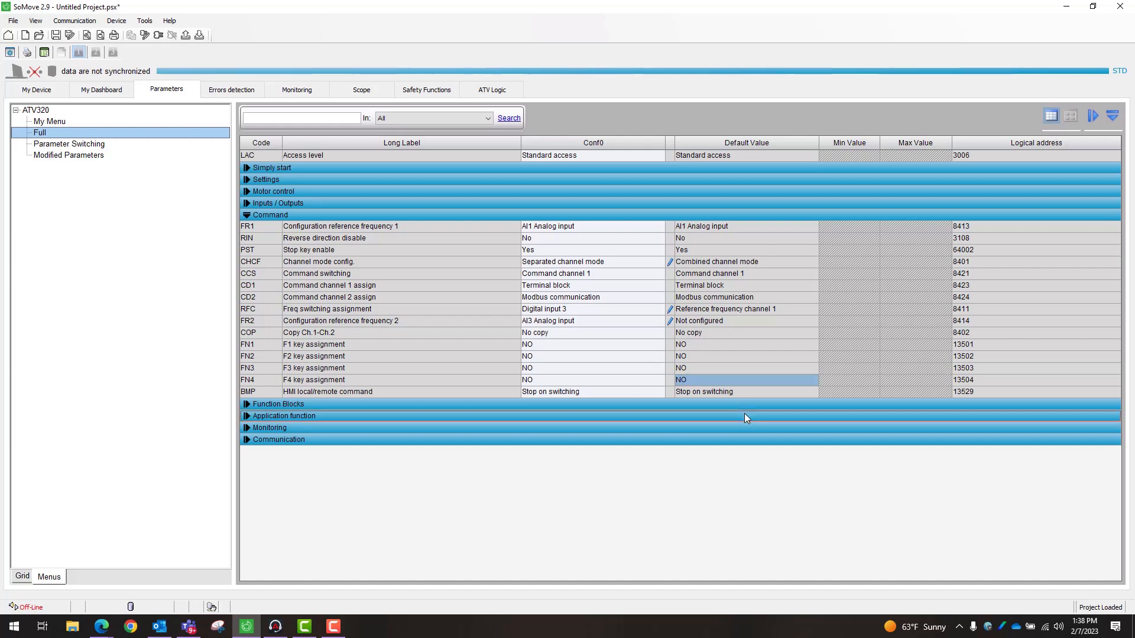
{"action": "mouse_move", "coordinate": [720, 444]}
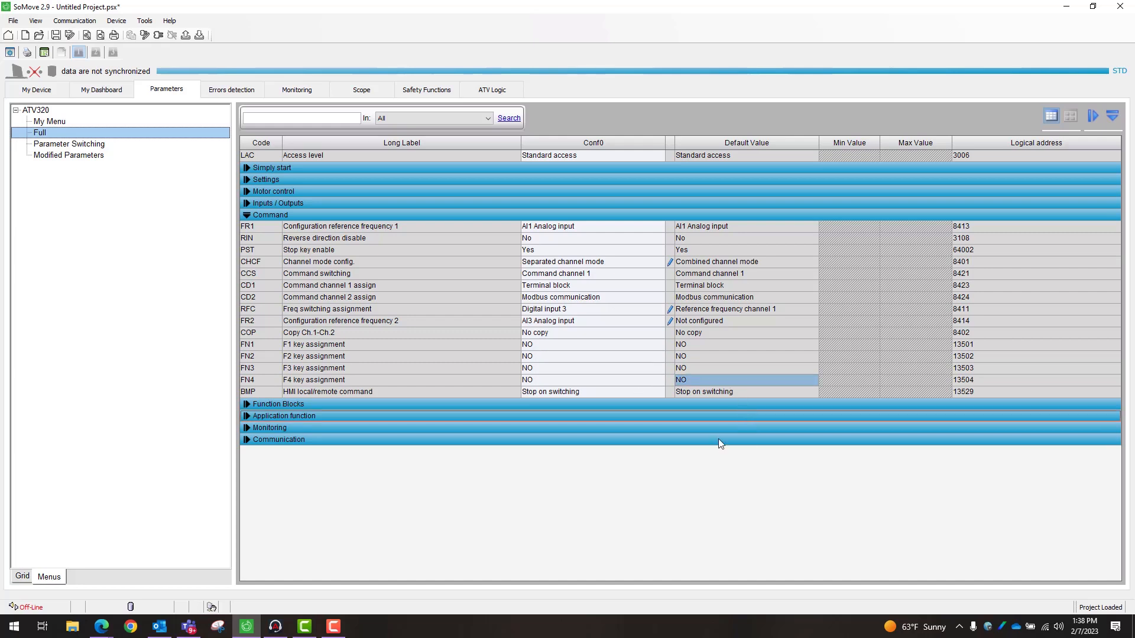